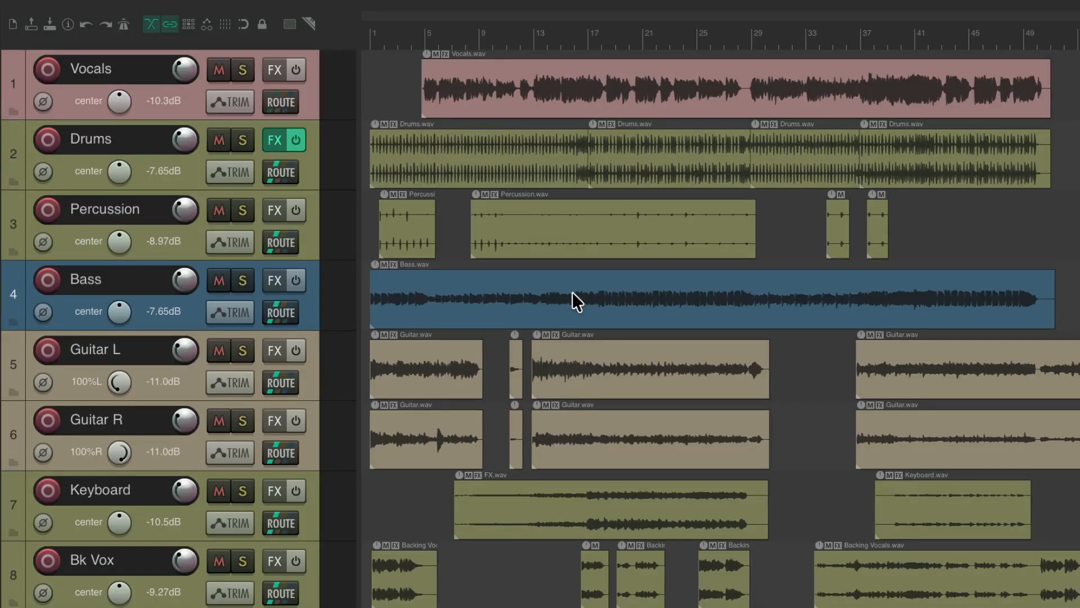
{"action": "mouse_move", "coordinate": [564, 212]}
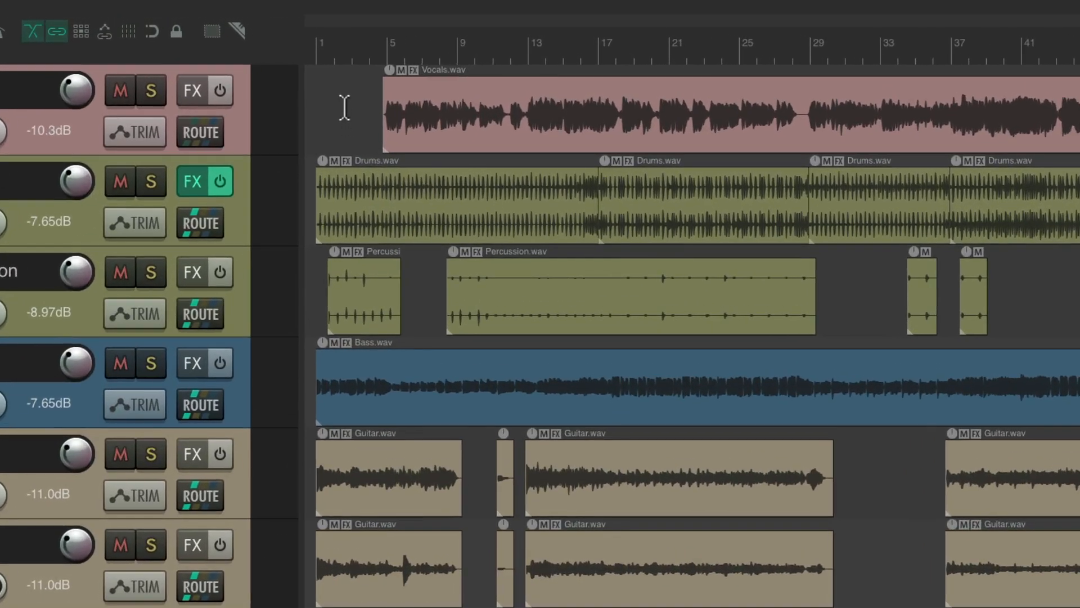
Step: Marquee-select the Vocals, Drums and Percussion items and group them with G
{"action": "left_click_drag", "start_coordinate": [348, 110], "coordinate": [1026, 303]}
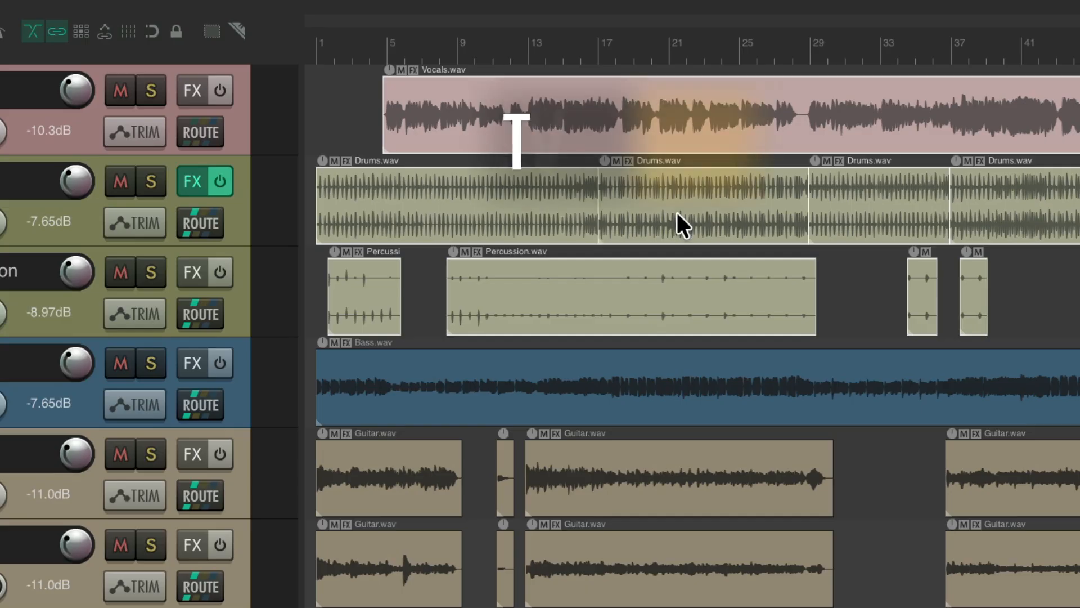
{"action": "key", "text": "g"}
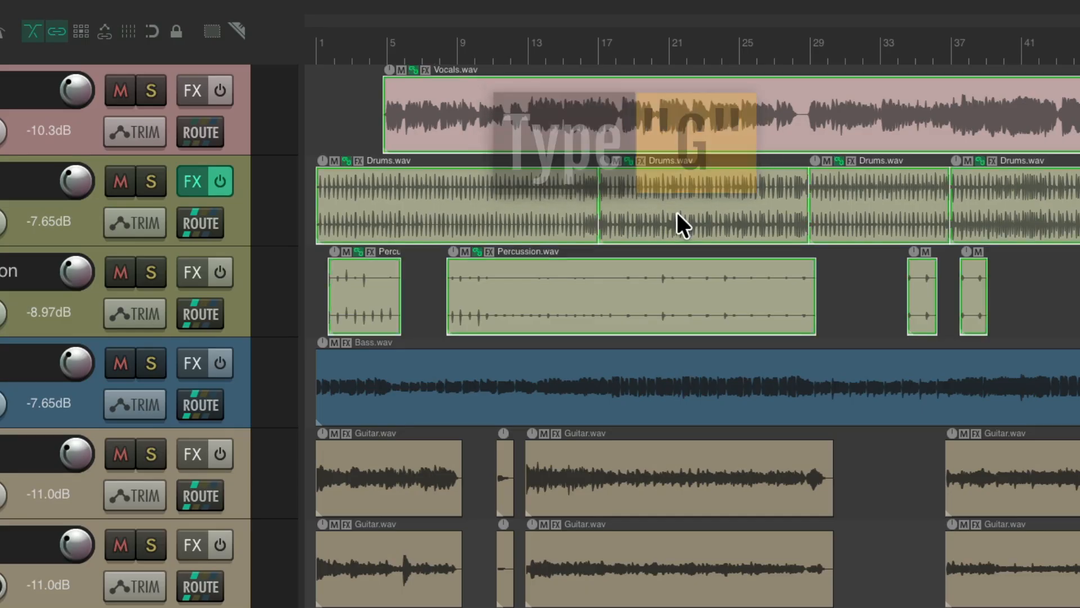
{"action": "key", "text": "g"}
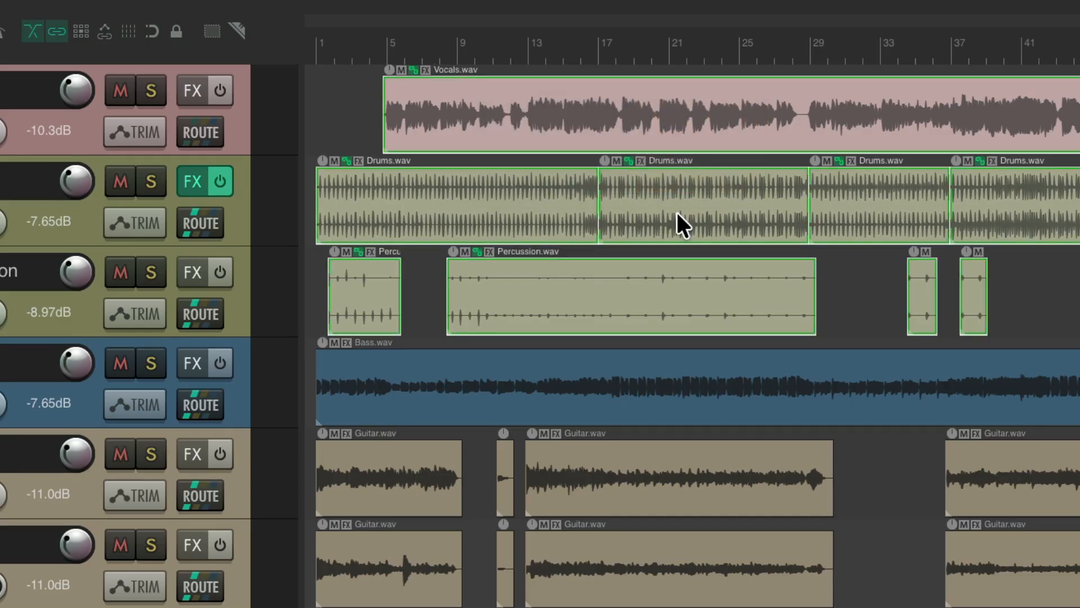
{"action": "mouse_move", "coordinate": [666, 230]}
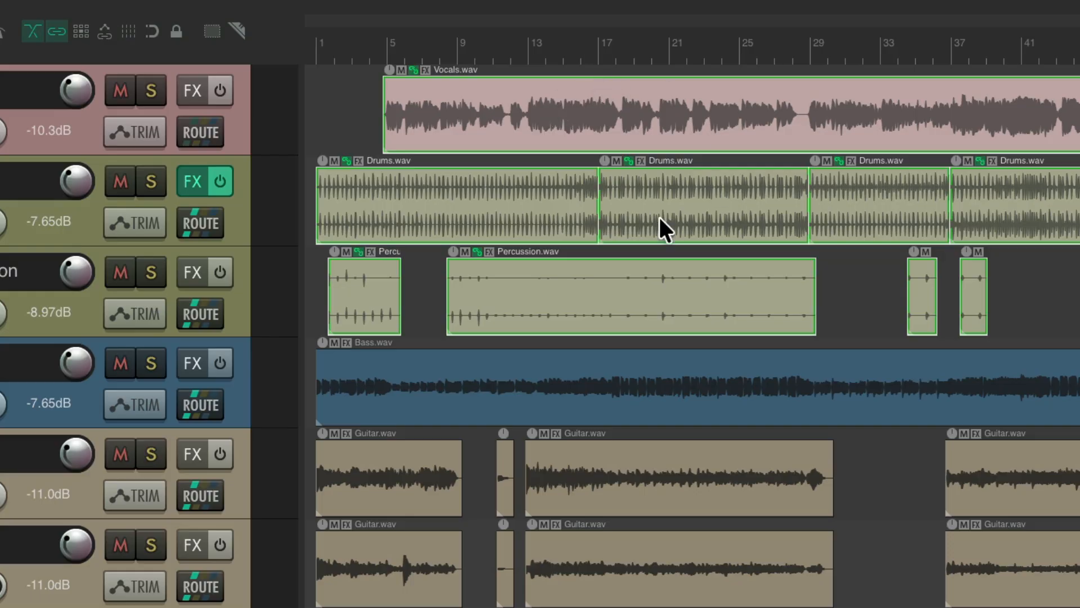
{"action": "mouse_move", "coordinate": [451, 131]}
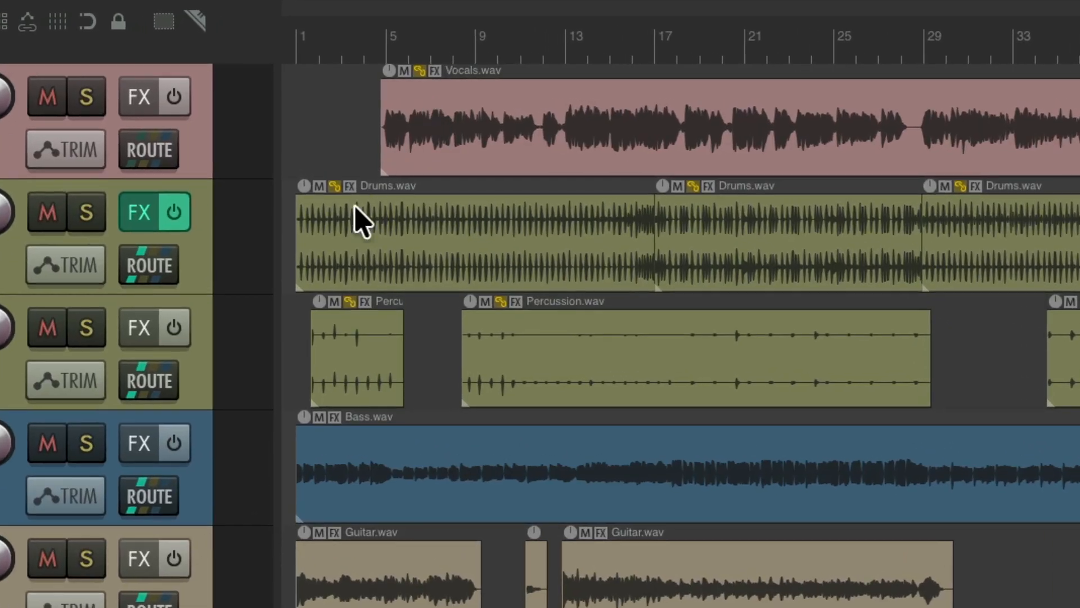
{"action": "mouse_move", "coordinate": [520, 365]}
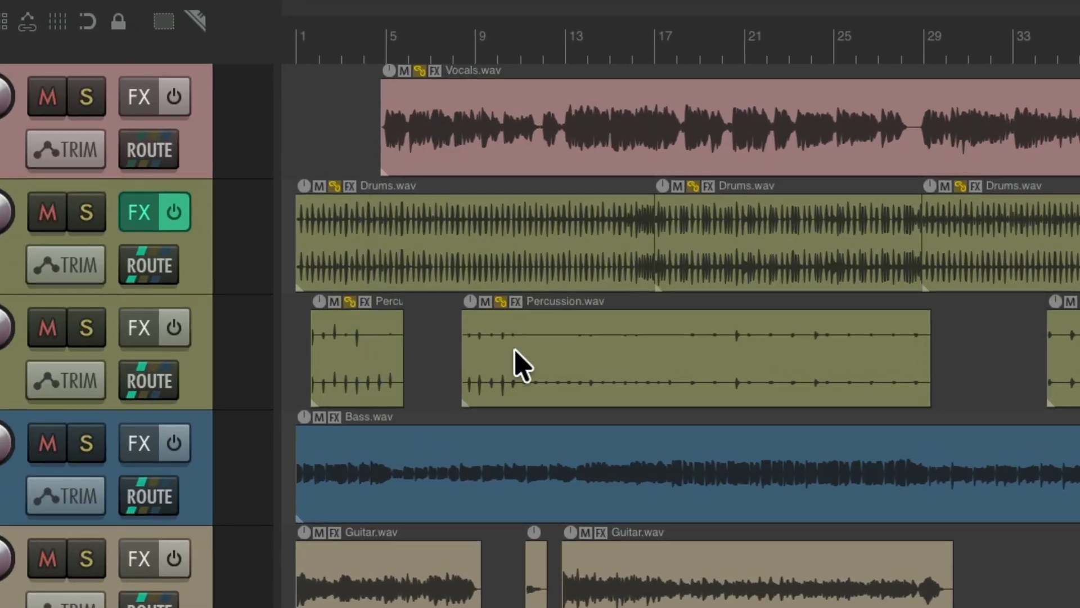
{"action": "mouse_move", "coordinate": [746, 285]}
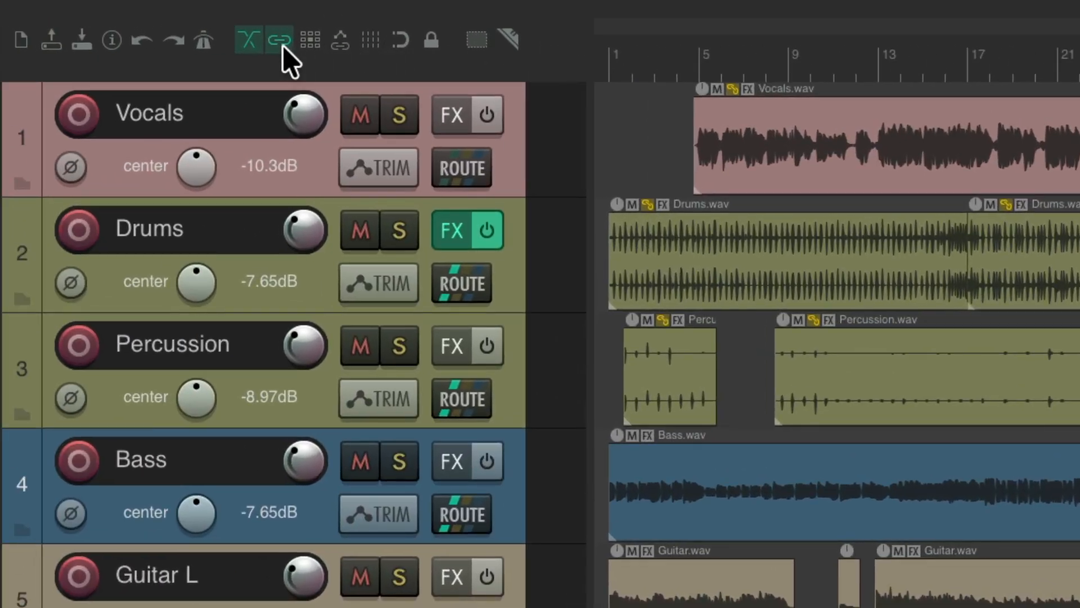
Step: Toggle item grouping off and back on, then drag the grouped items along the timeline
{"action": "left_click", "coordinate": [279, 39]}
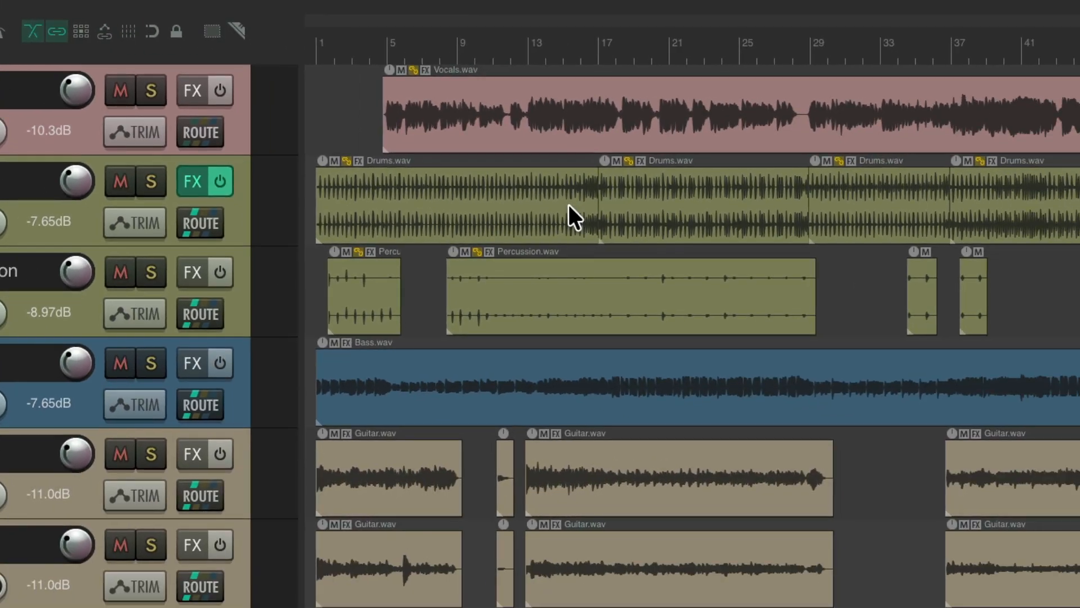
{"action": "key", "text": "alt+shift+g"}
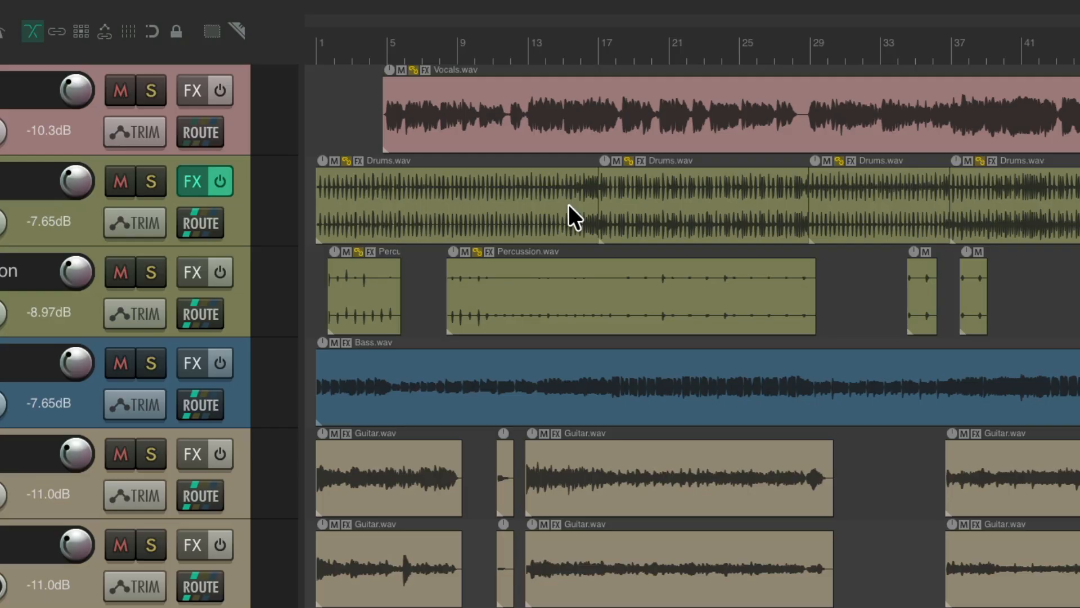
{"action": "mouse_move", "coordinate": [630, 182]}
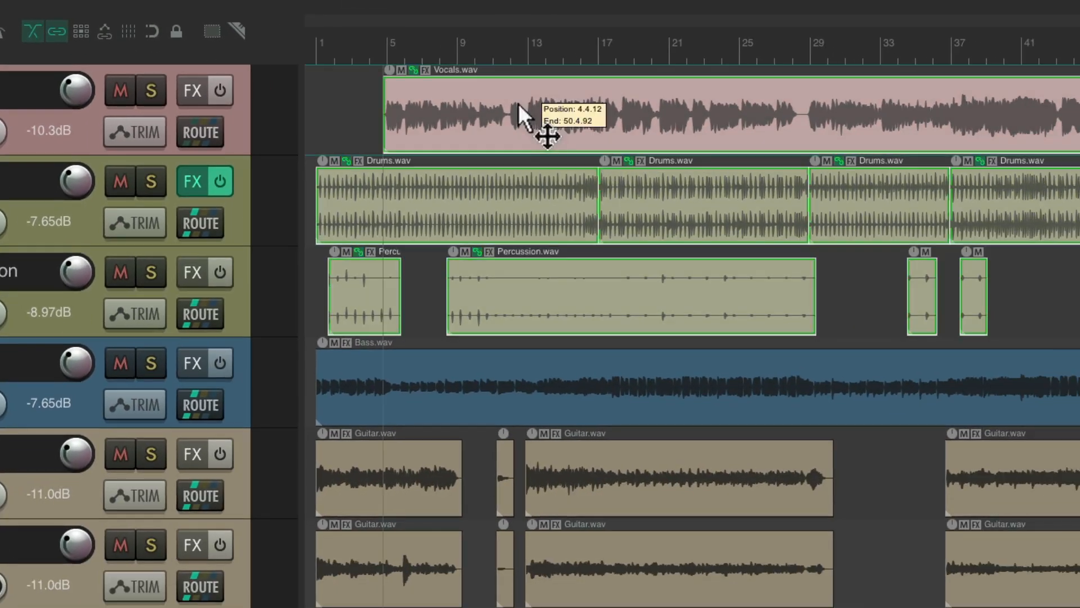
{"action": "left_click_drag", "start_coordinate": [524, 117], "coordinate": [586, 128]}
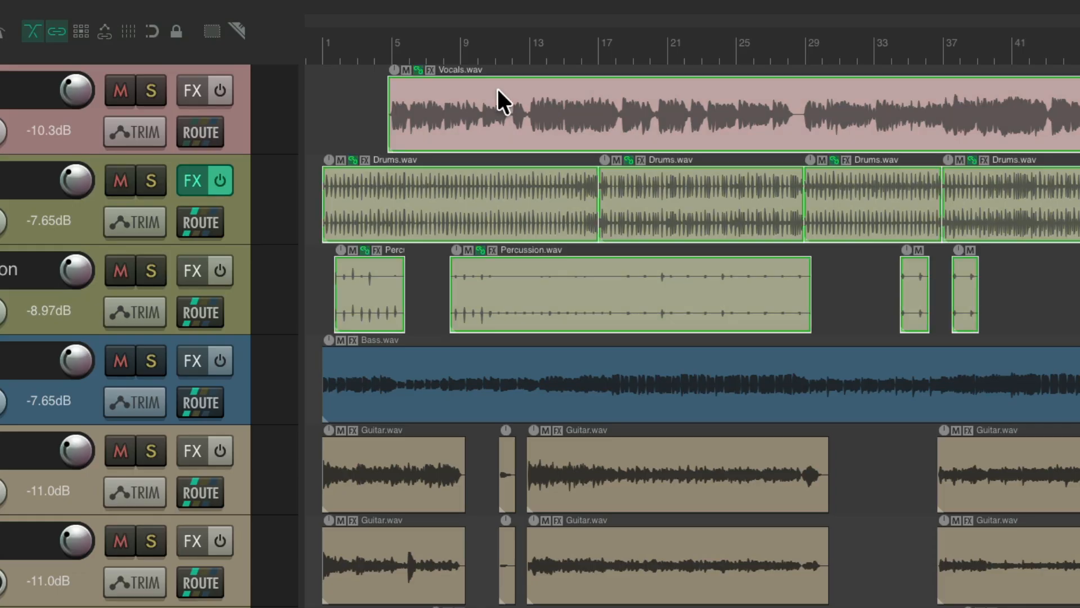
Step: Ungroup the Vocals, Drums and Percussion items with U
{"action": "key", "text": "u"}
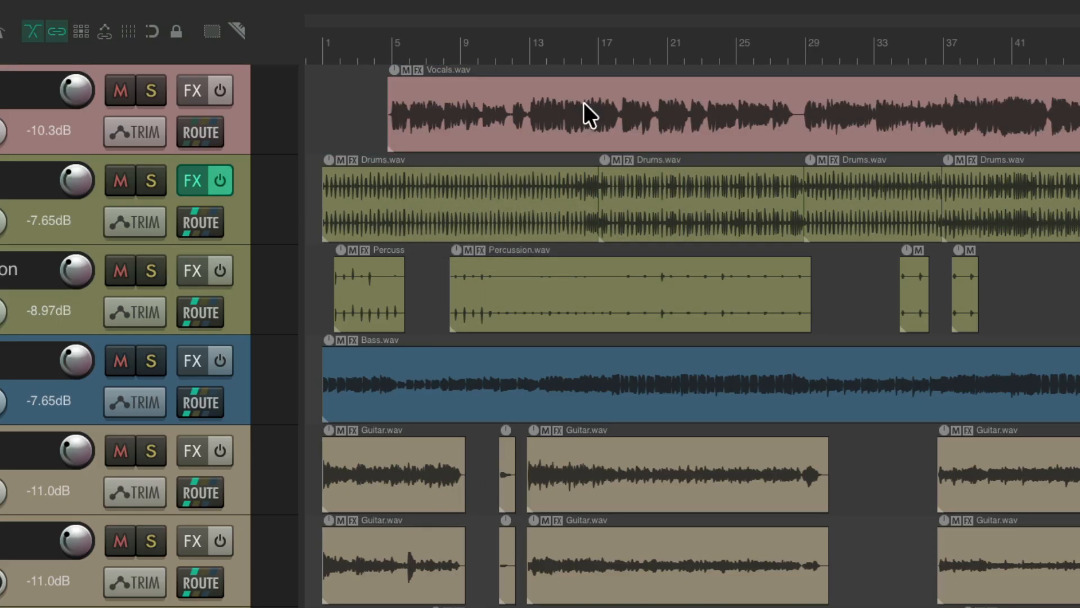
{"action": "mouse_move", "coordinate": [581, 180]}
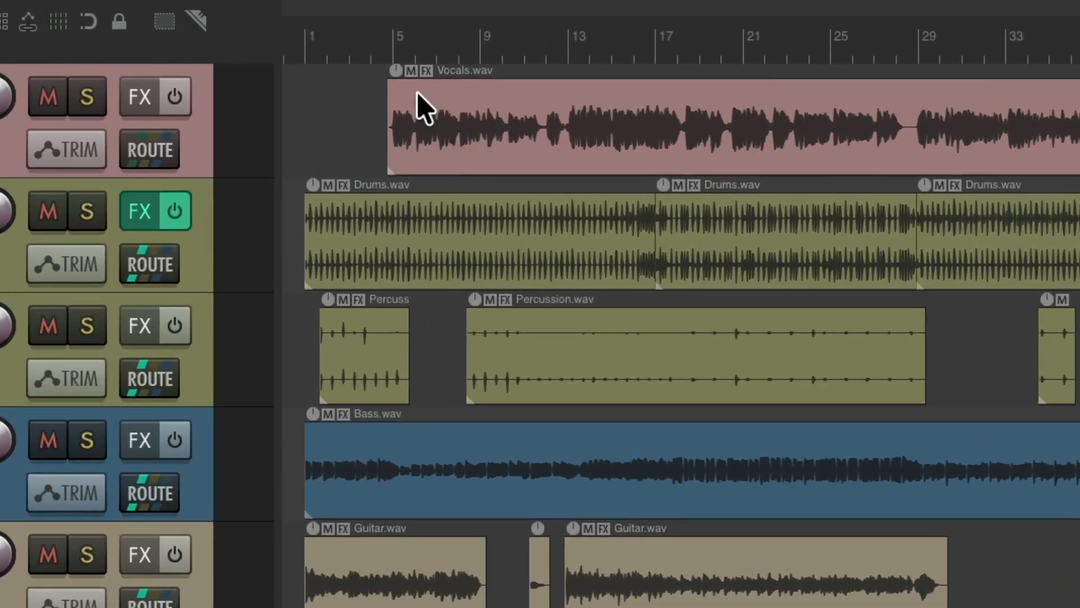
{"action": "mouse_move", "coordinate": [353, 217]}
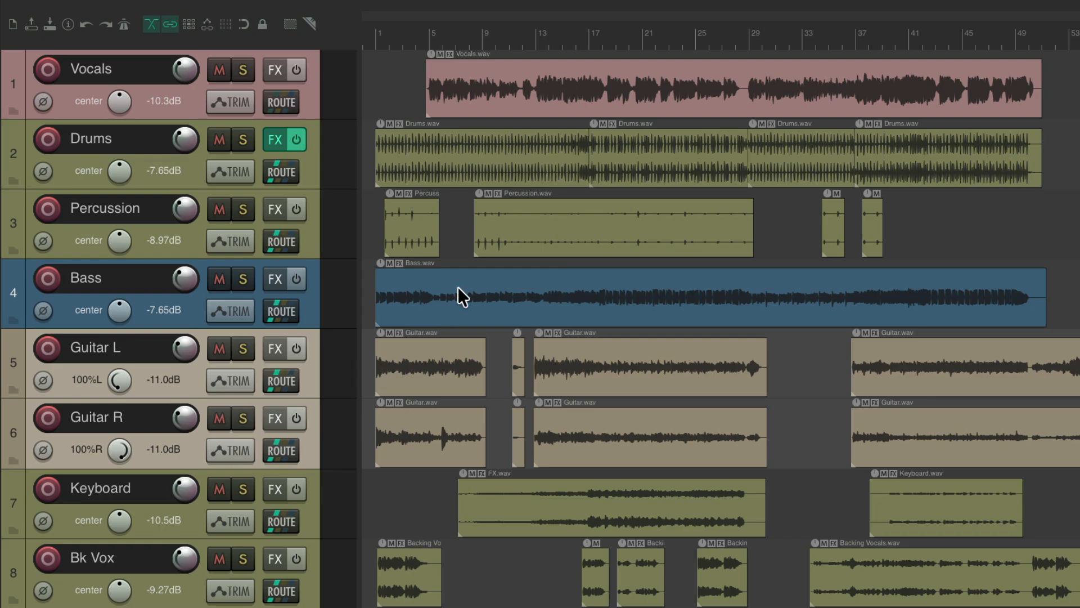
Step: Enable Media/Razor Edit Lead and Follow for track Group 1 in the grouping settings
{"action": "key", "text": "Shift+g"}
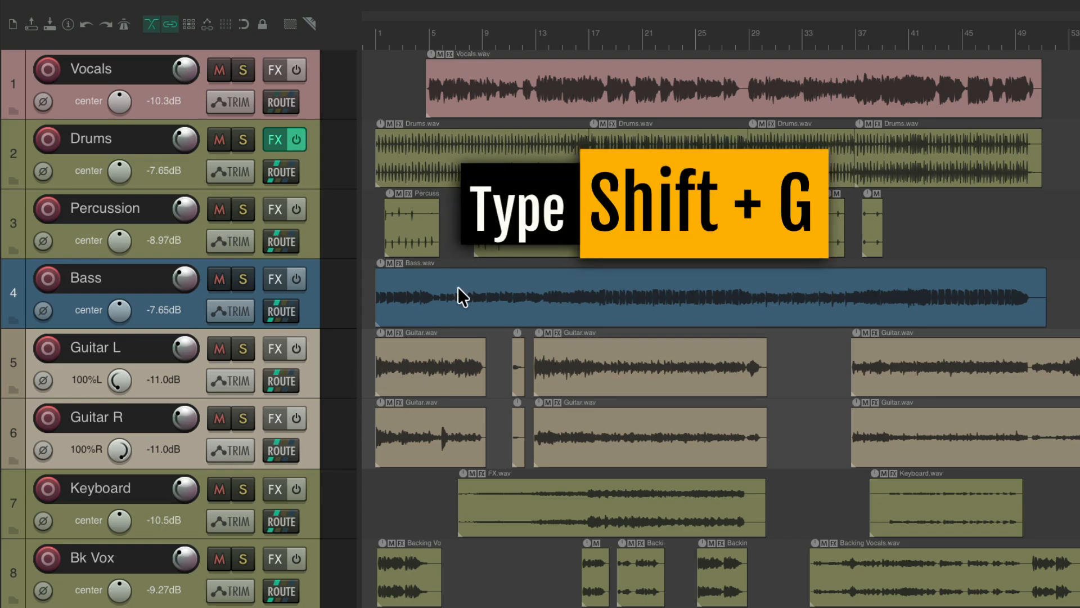
{"action": "key", "text": "shift+g"}
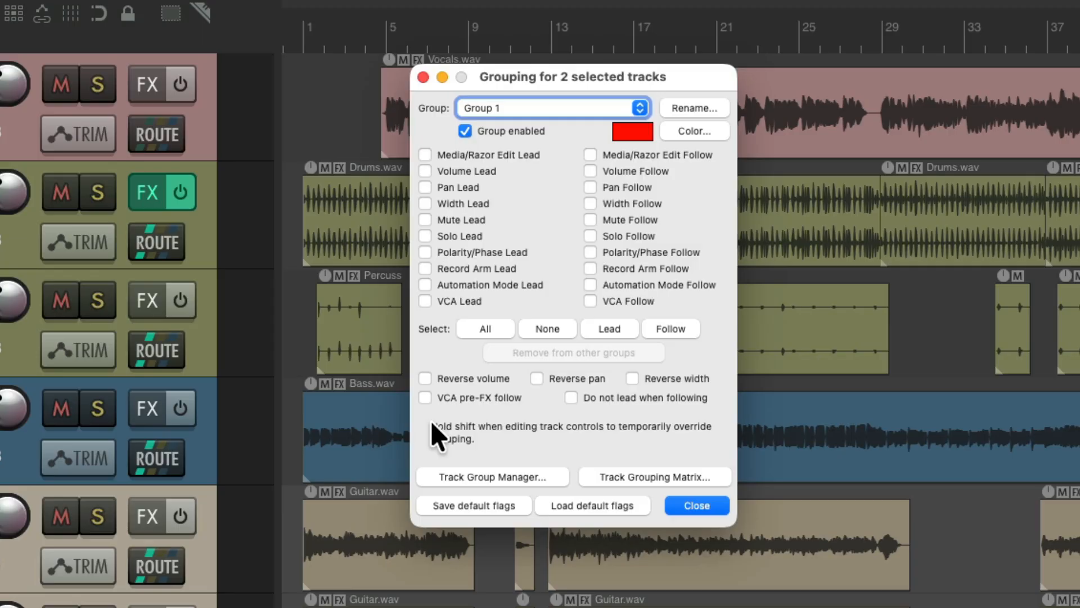
{"action": "mouse_move", "coordinate": [431, 162]}
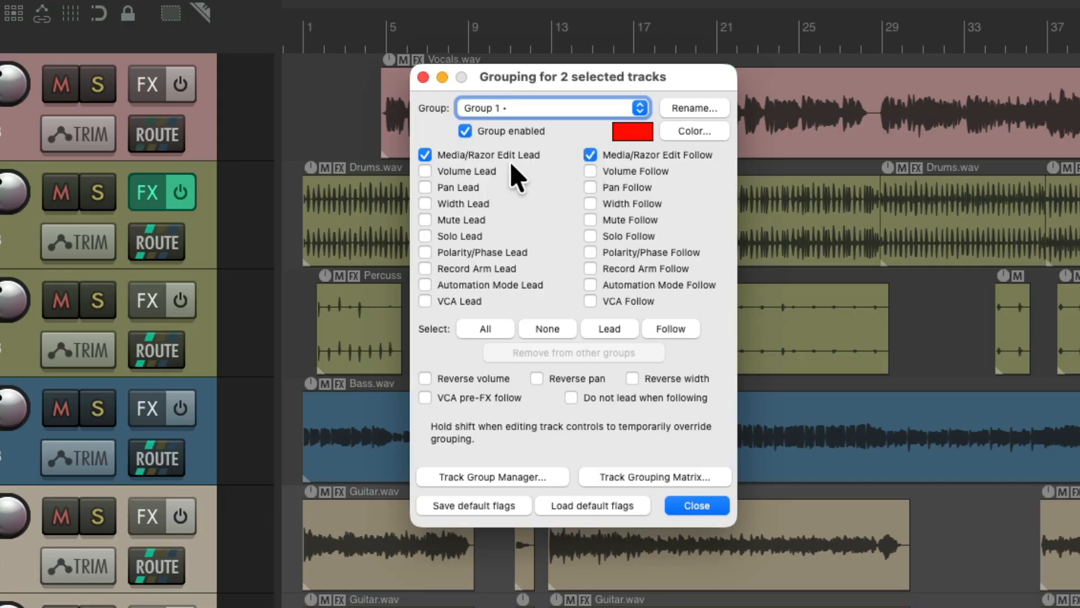
{"action": "left_click", "coordinate": [696, 505]}
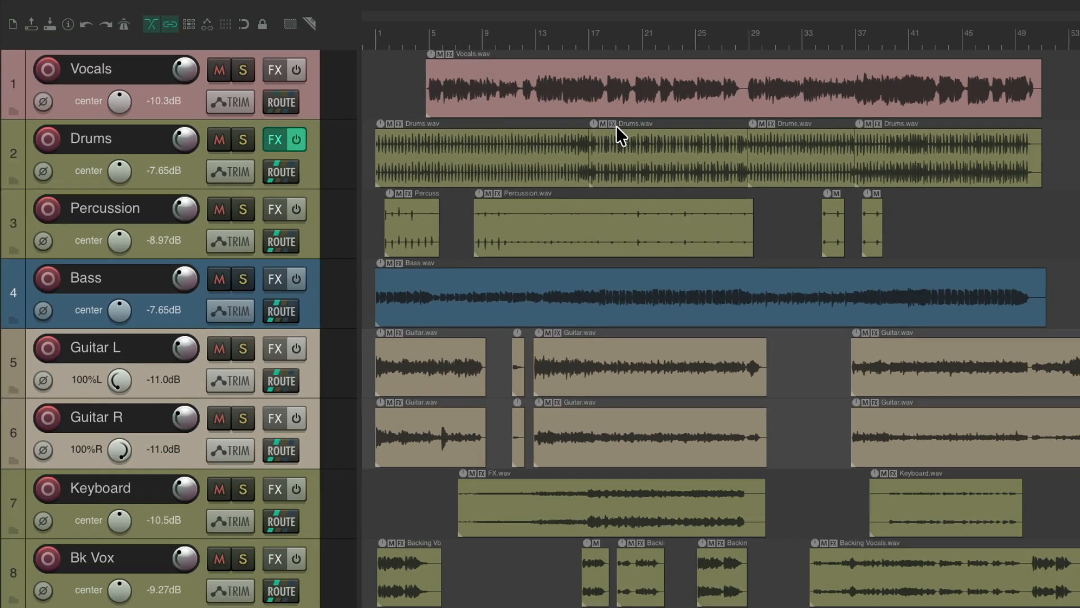
{"action": "mouse_move", "coordinate": [582, 354]}
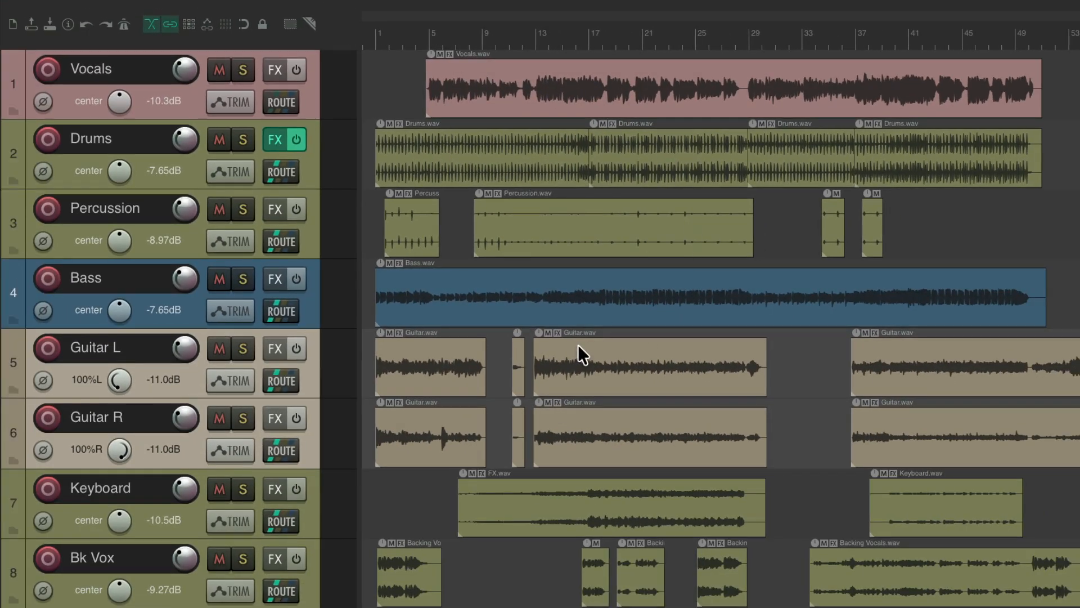
{"action": "mouse_move", "coordinate": [565, 383]}
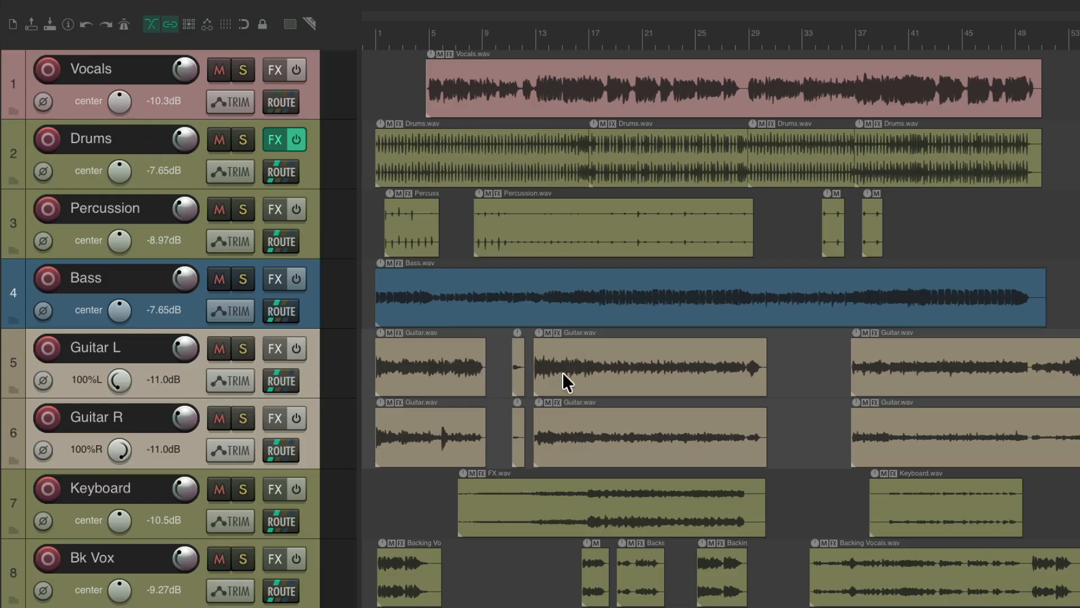
{"action": "mouse_move", "coordinate": [577, 401]}
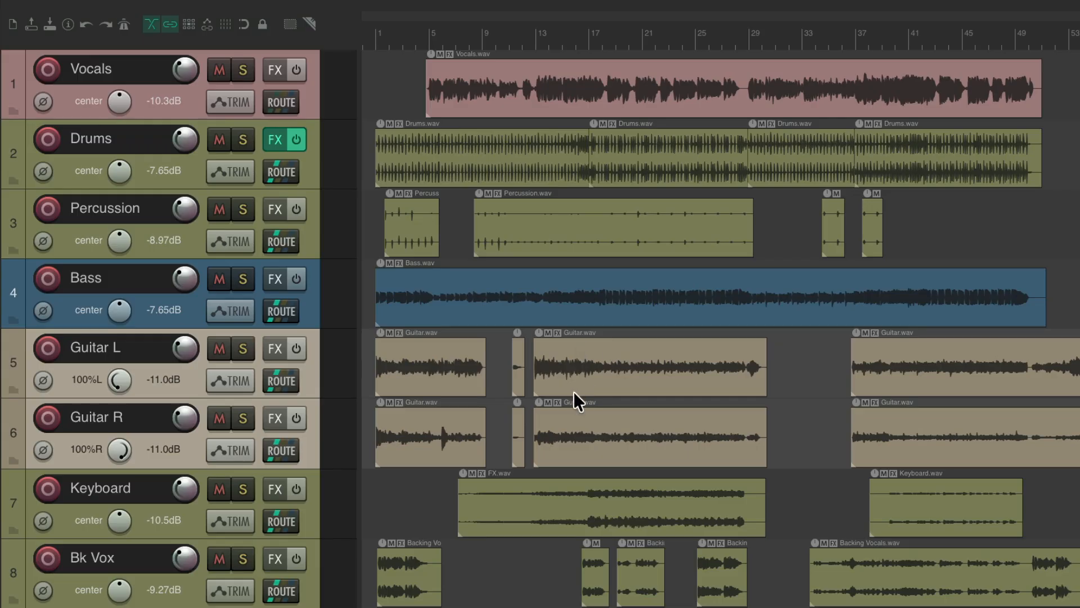
{"action": "mouse_move", "coordinate": [558, 366]}
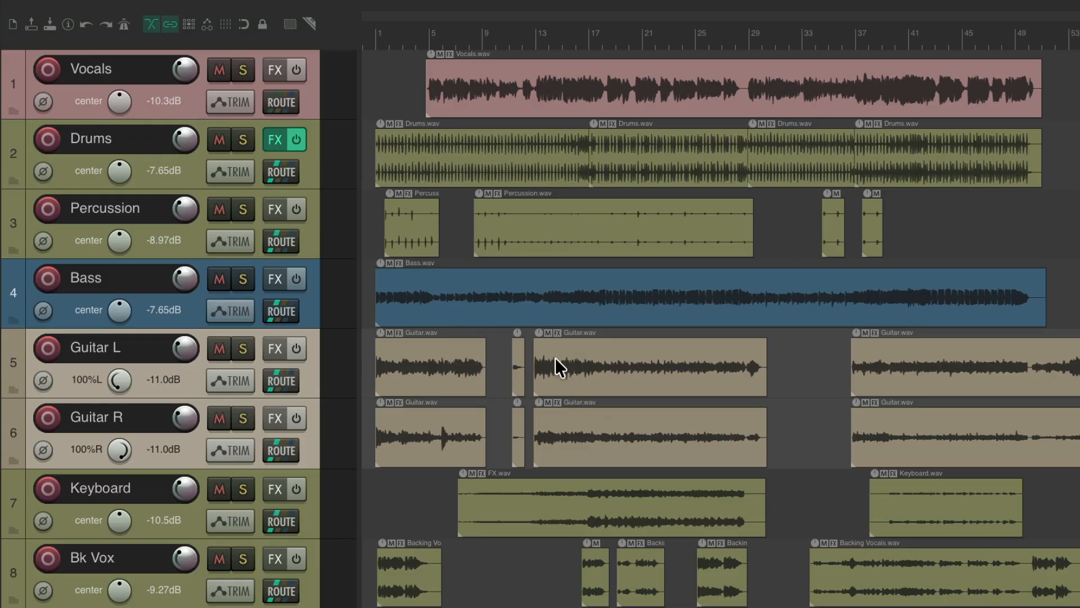
{"action": "left_click", "coordinate": [648, 366]}
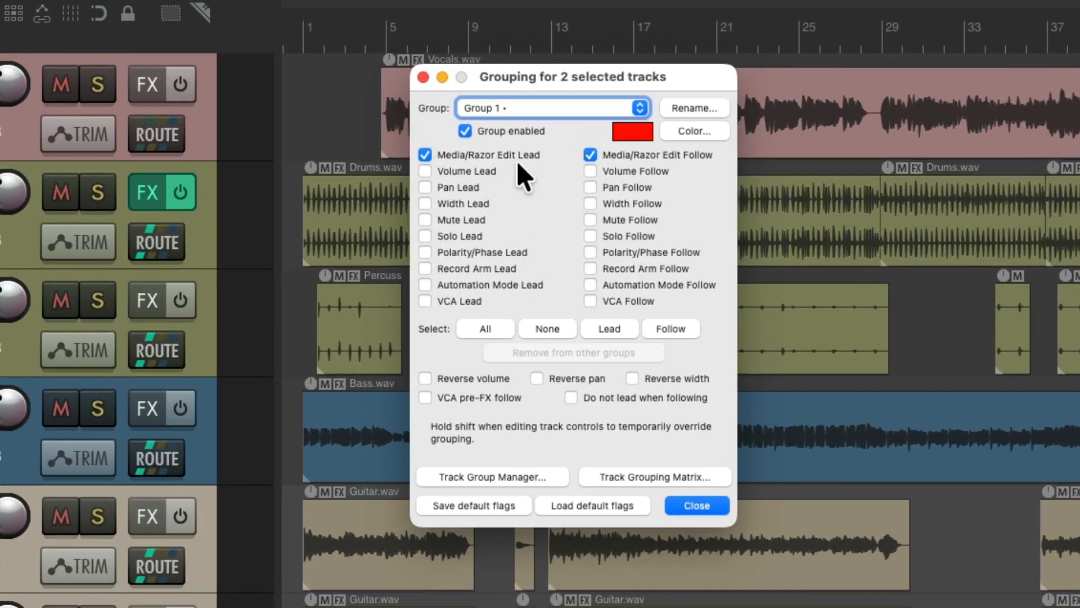
{"action": "mouse_move", "coordinate": [675, 179]}
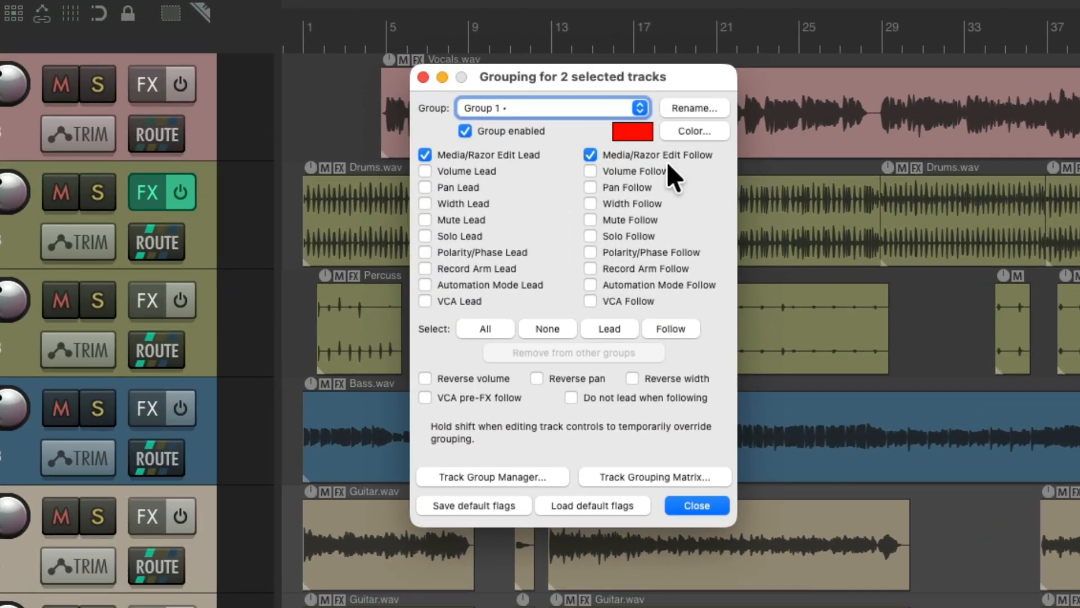
Step: Close the grouping dialog and clear the razor edit from the Guitar L and R tracks
{"action": "left_click", "coordinate": [695, 505]}
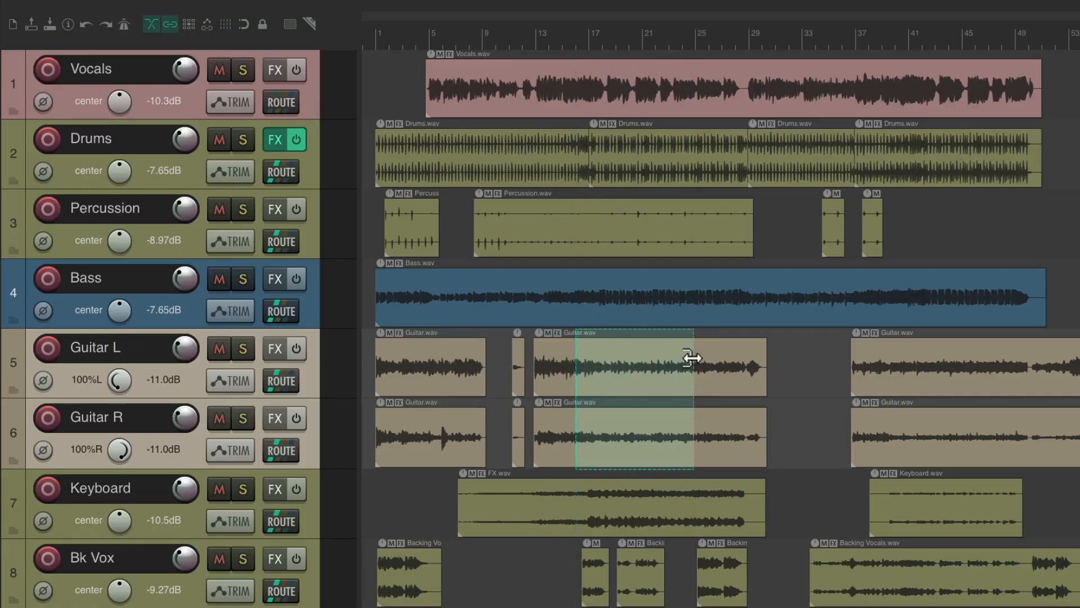
{"action": "mouse_move", "coordinate": [654, 400]}
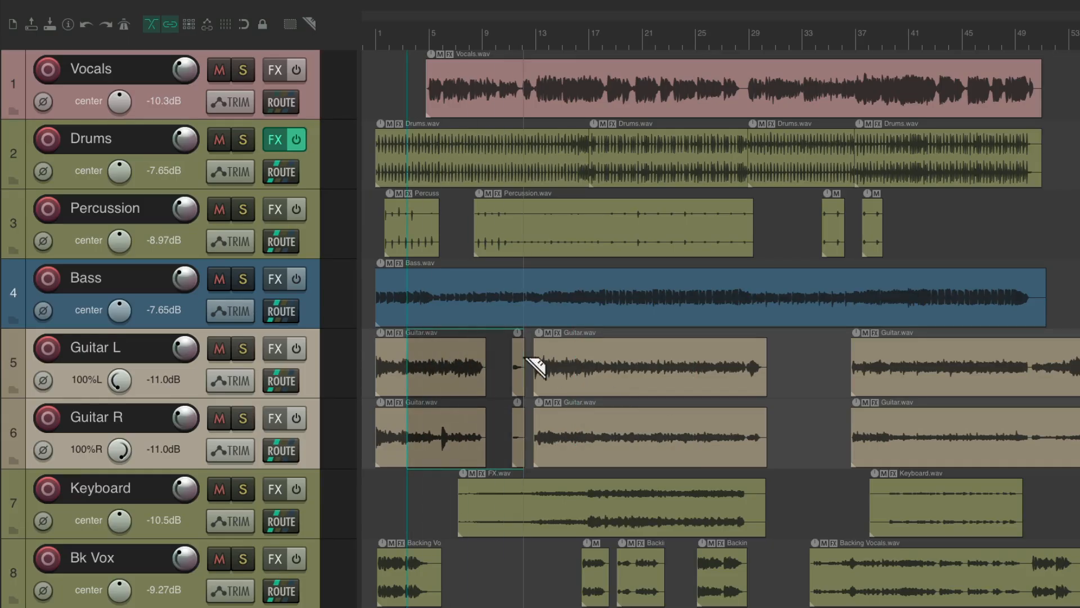
{"action": "left_click", "coordinate": [448, 365]}
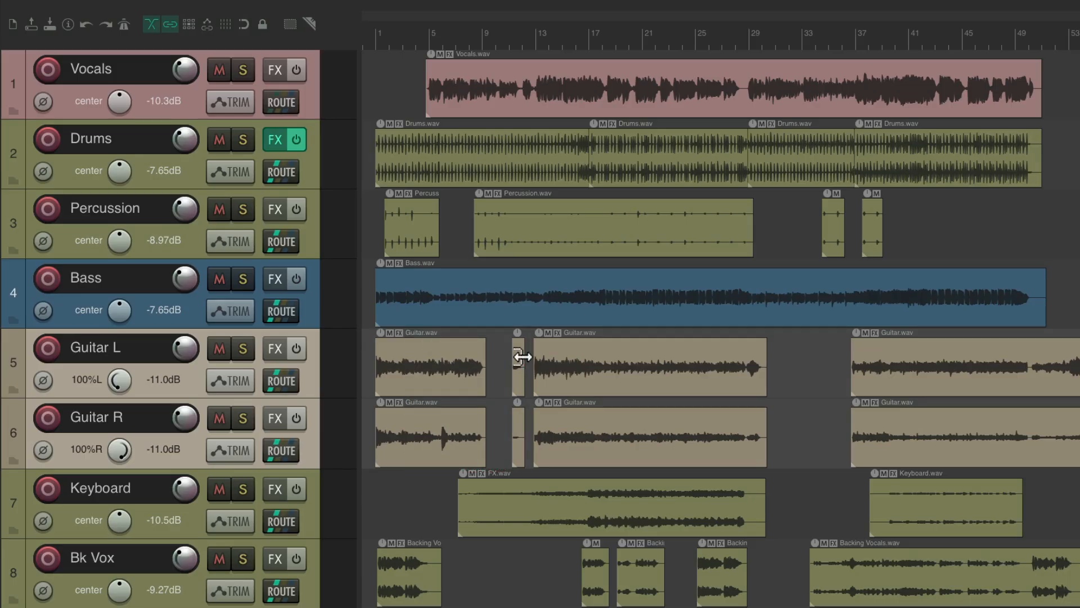
{"action": "mouse_move", "coordinate": [595, 384]}
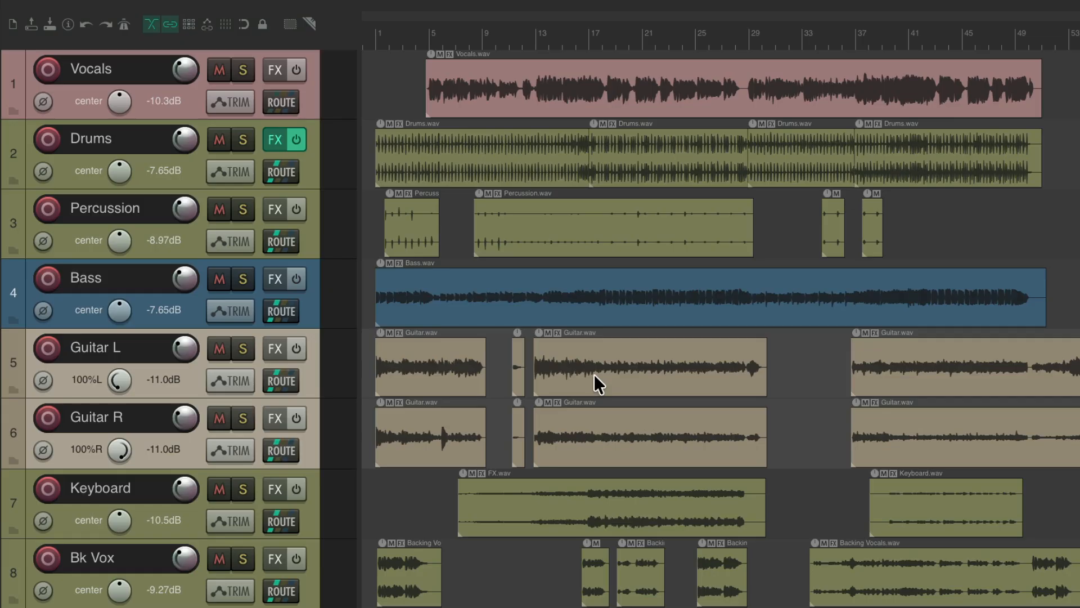
{"action": "mouse_move", "coordinate": [612, 134]}
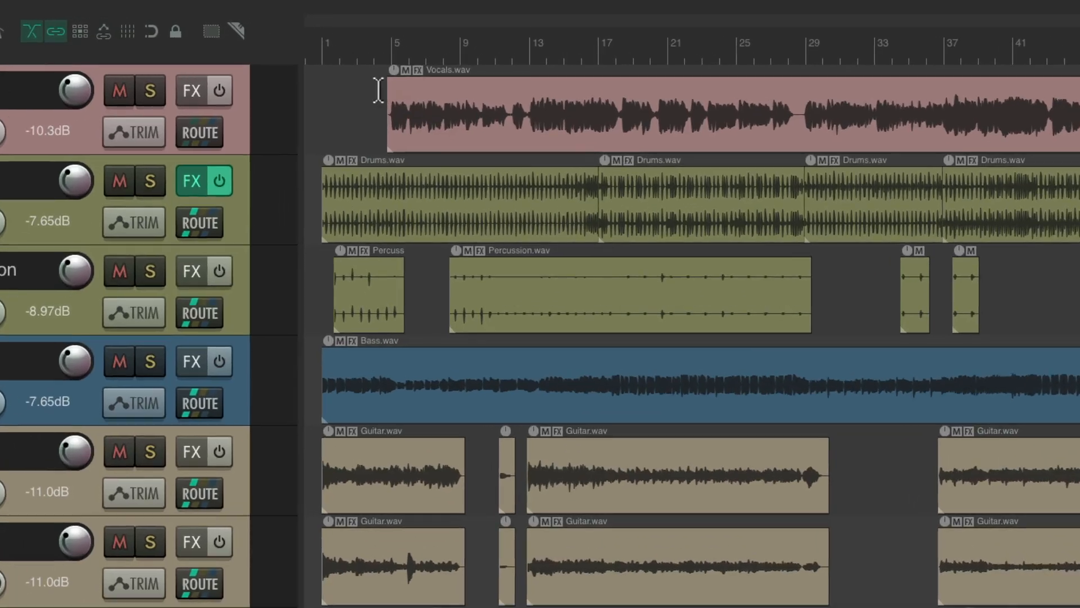
Step: Regroup the Vocals, Drums and Percussion items and bring up the item Group submenu
{"action": "key", "text": "g"}
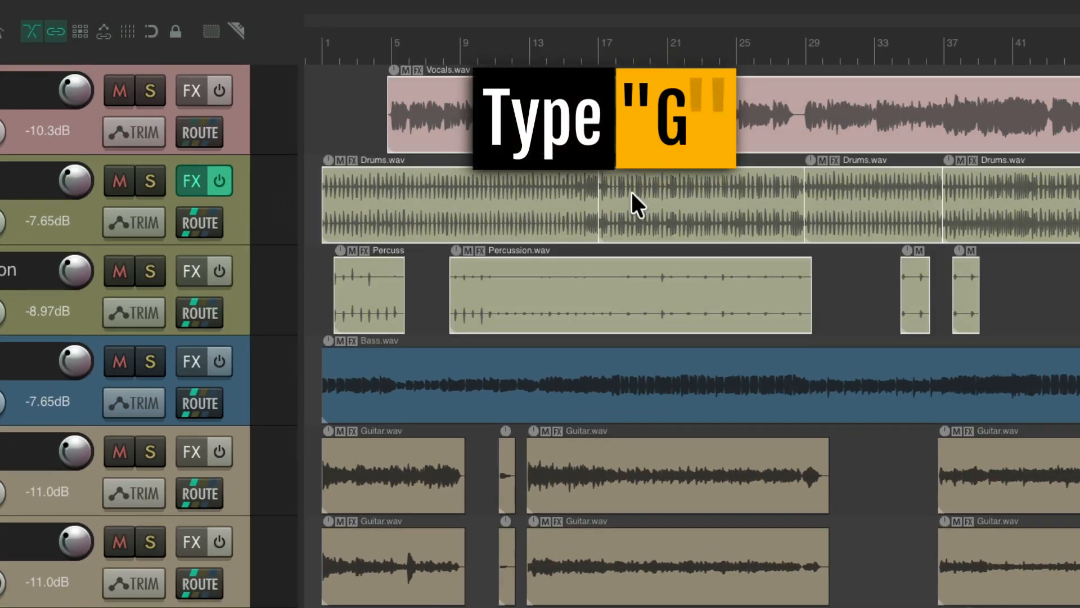
{"action": "key", "text": "g"}
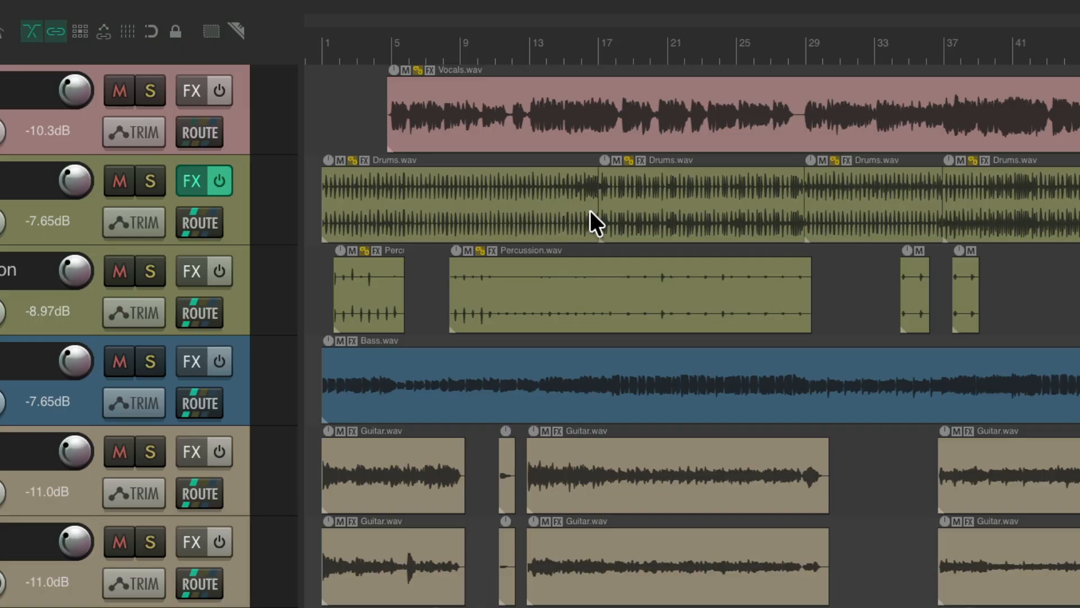
{"action": "right_click", "coordinate": [595, 223]}
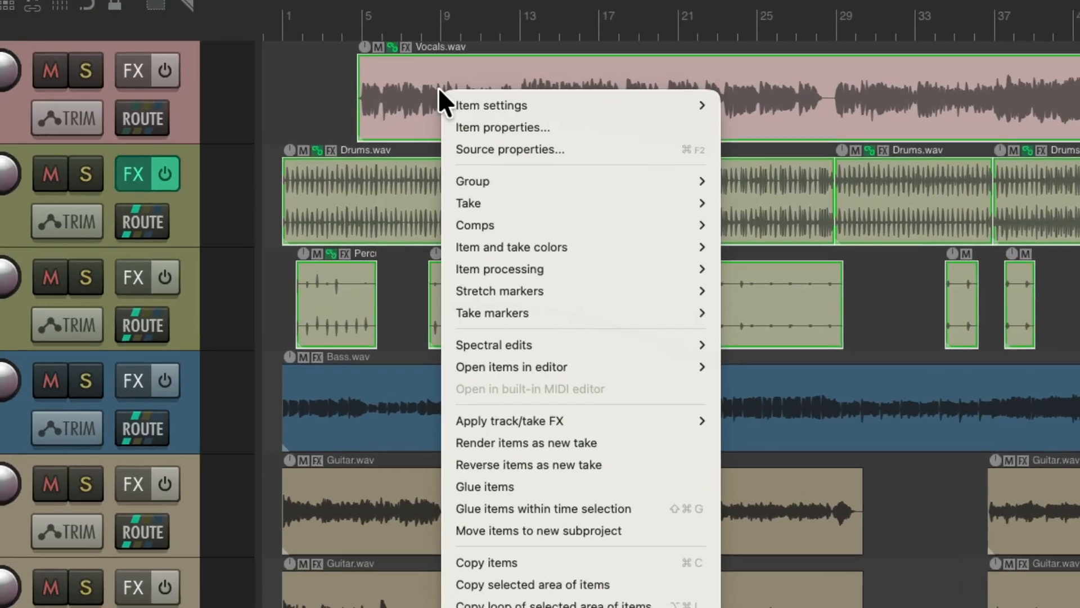
{"action": "left_click", "coordinate": [472, 181]}
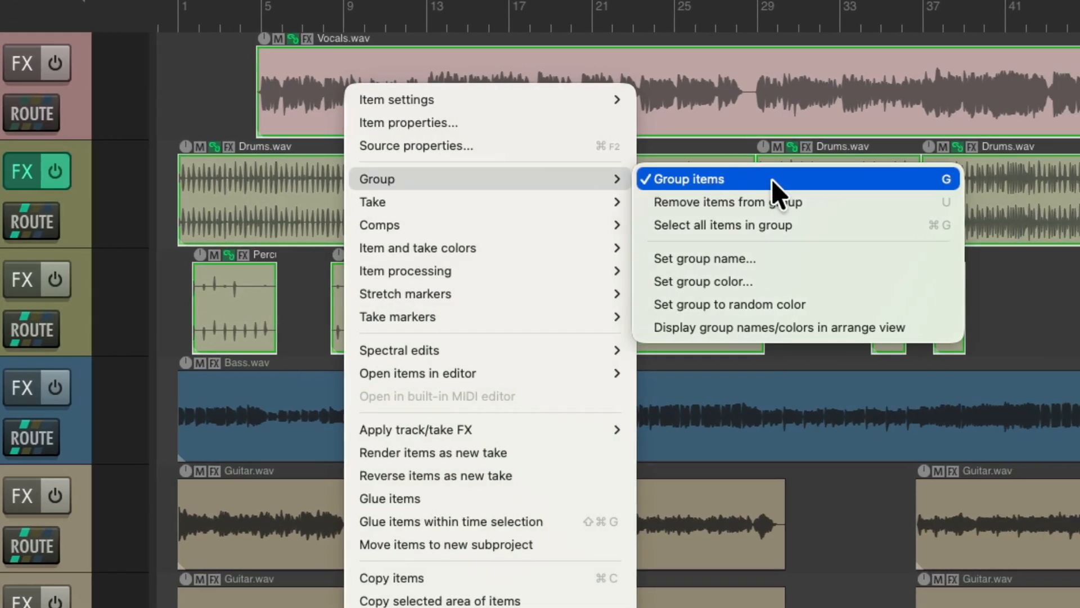
{"action": "mouse_move", "coordinate": [766, 196]}
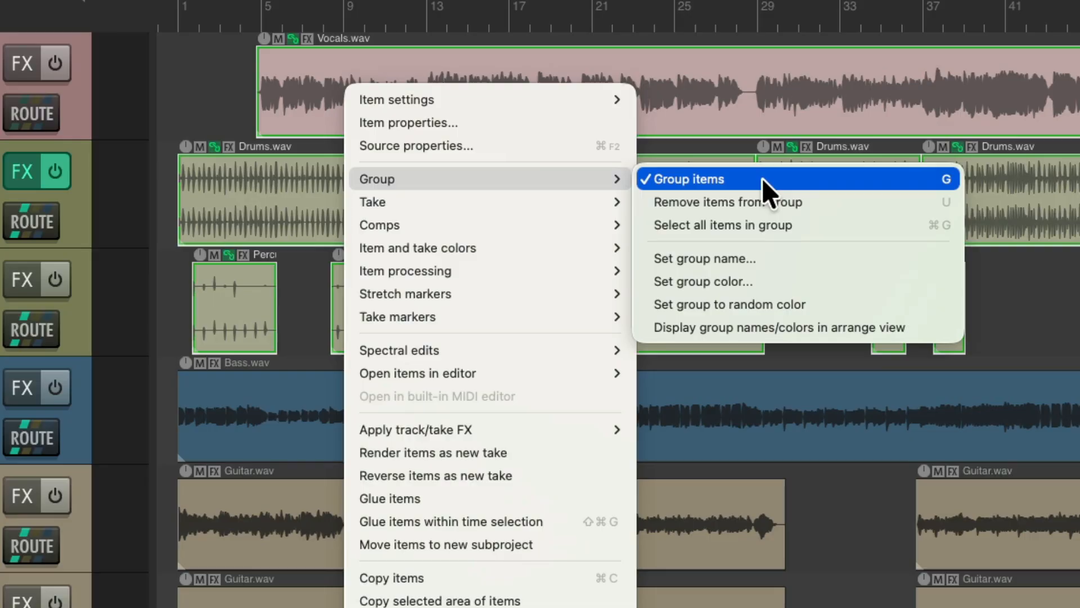
{"action": "mouse_move", "coordinate": [798, 258]}
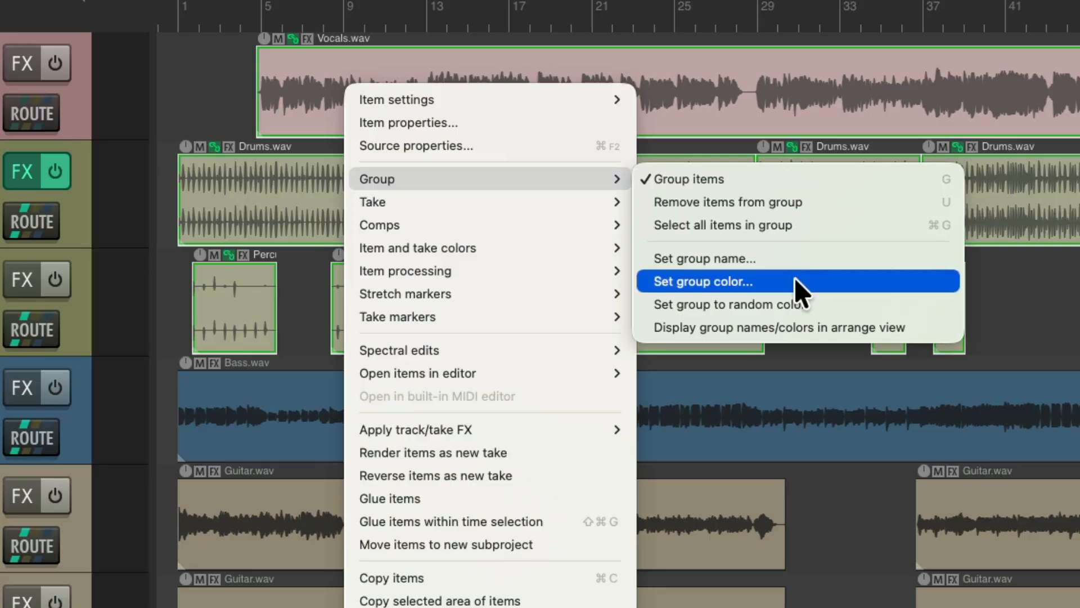
{"action": "mouse_move", "coordinate": [795, 258]}
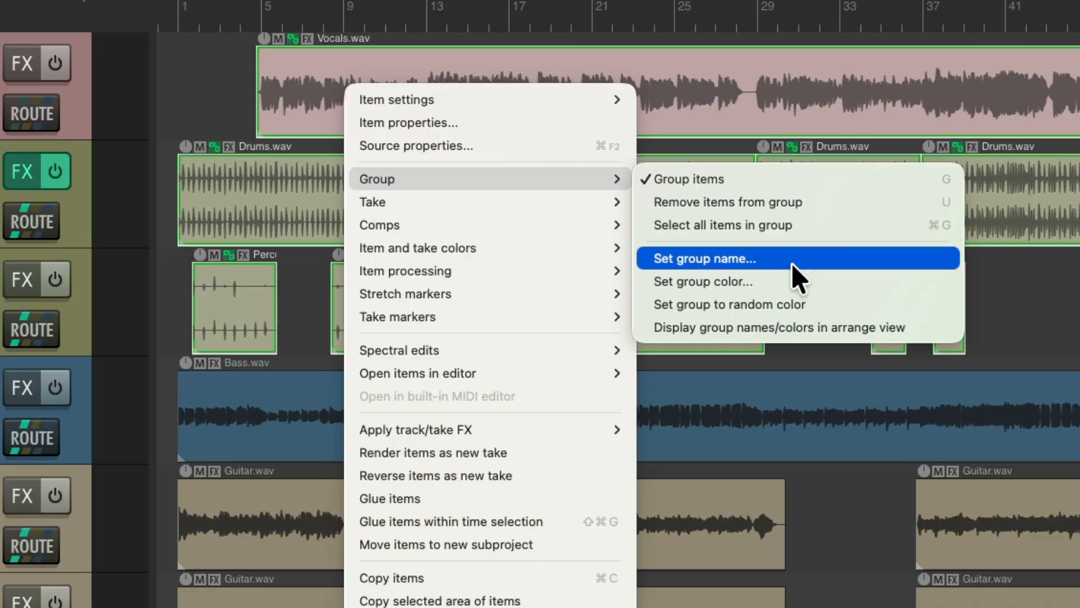
Step: Name the item group 'Vocal & Drums'
{"action": "left_click", "coordinate": [703, 258]}
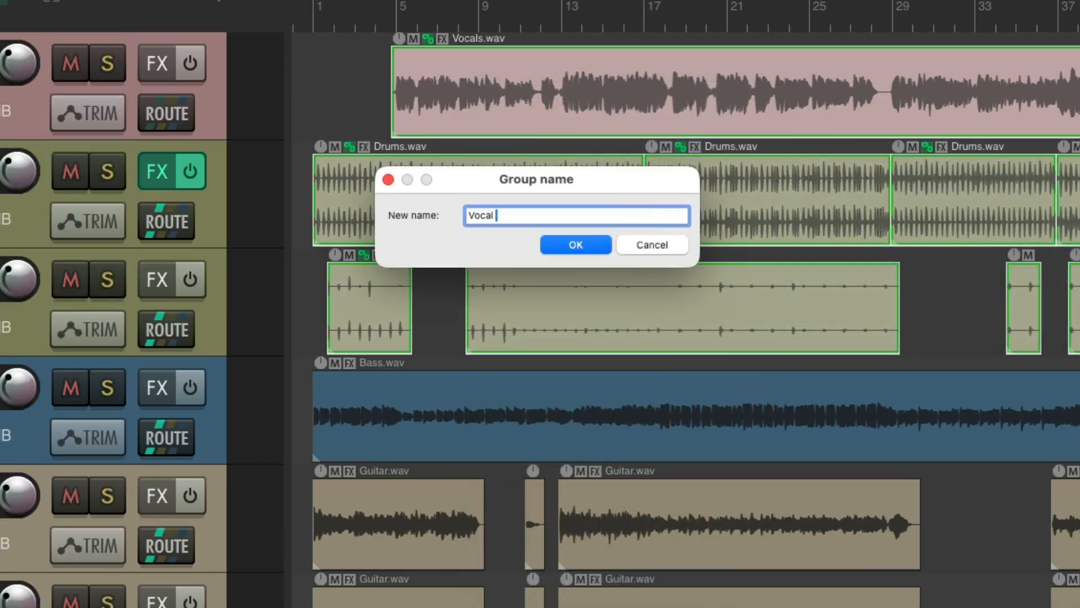
{"action": "left_click", "coordinate": [574, 245]}
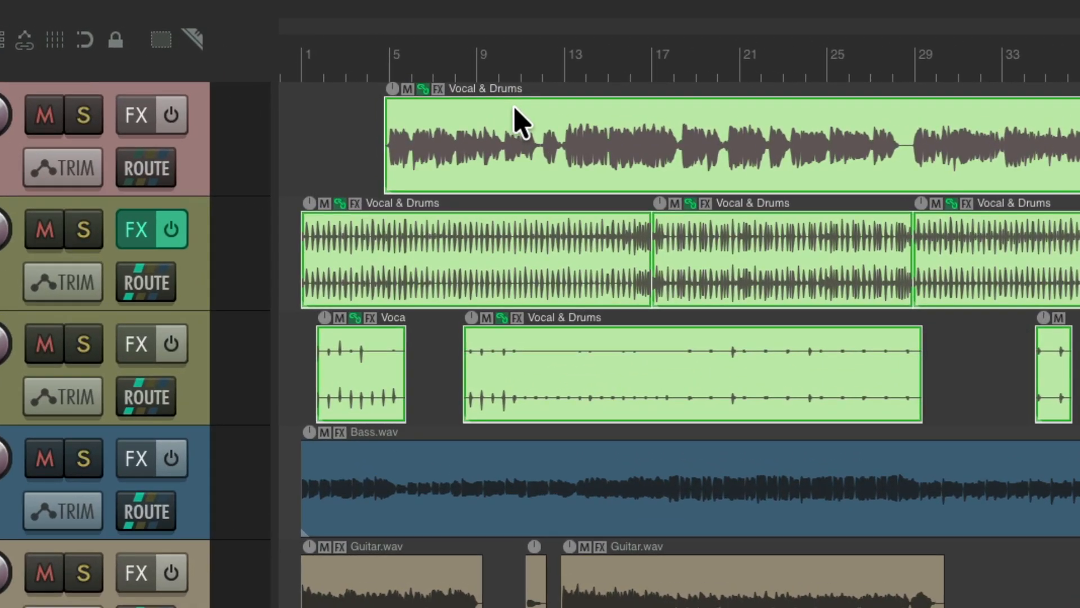
{"action": "mouse_move", "coordinate": [497, 121]}
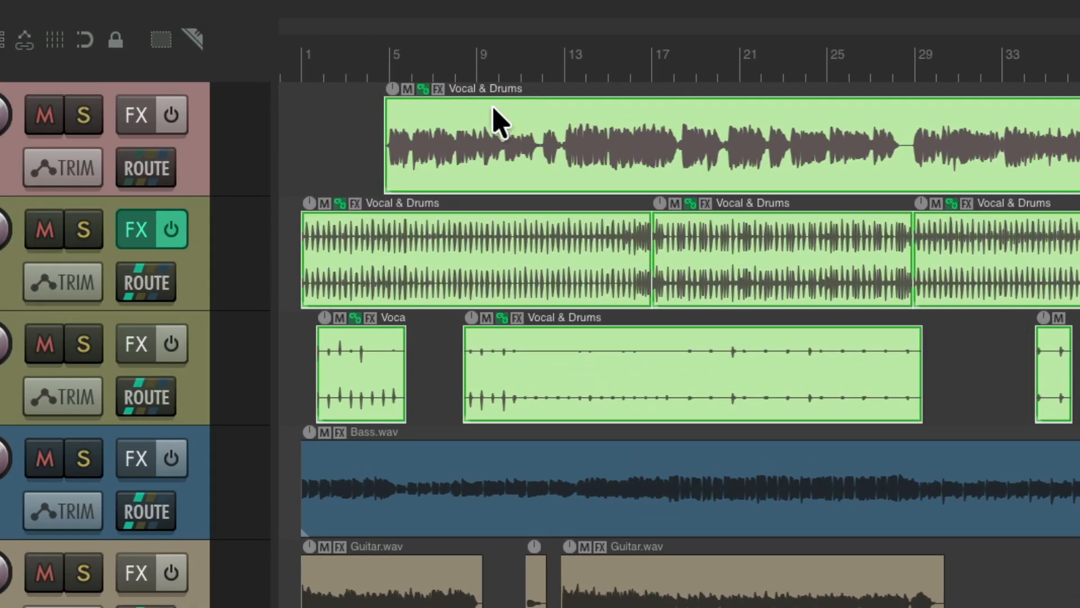
{"action": "mouse_move", "coordinate": [558, 265]}
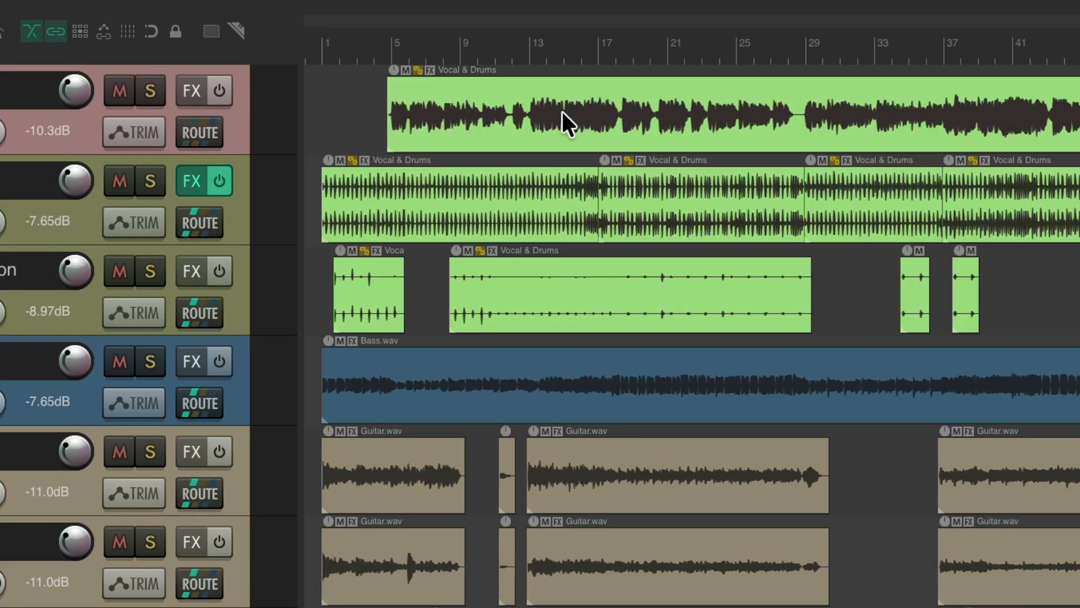
{"action": "mouse_move", "coordinate": [516, 138]}
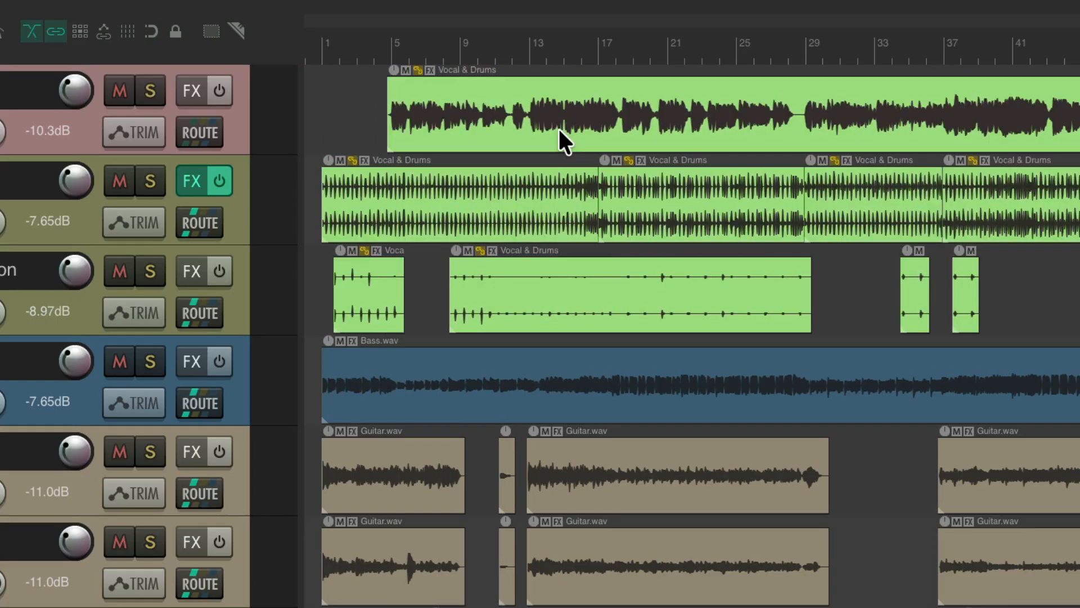
{"action": "mouse_move", "coordinate": [479, 107]}
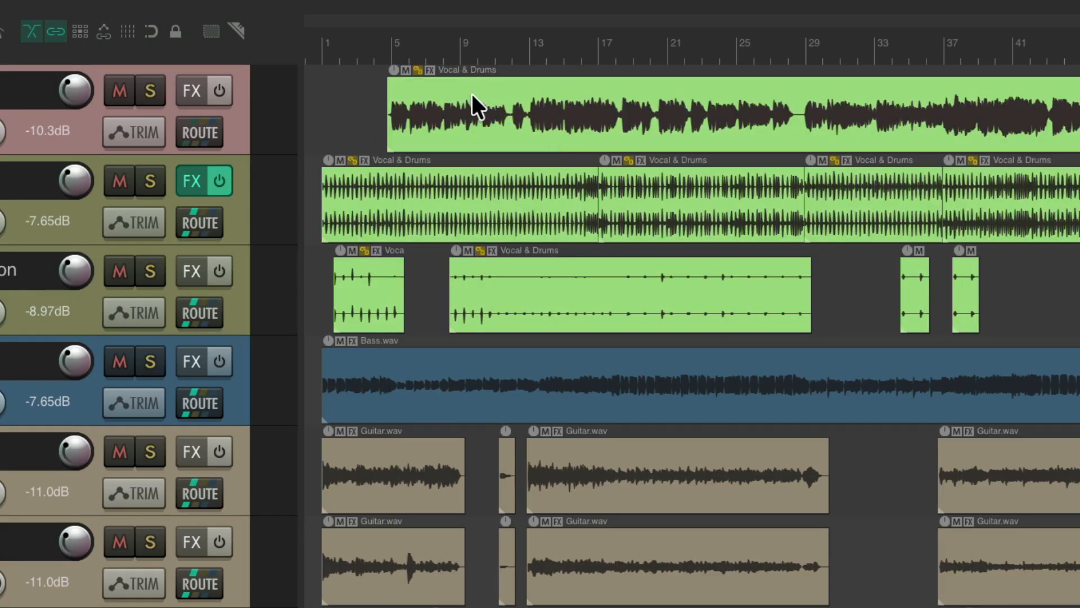
{"action": "right_click", "coordinate": [478, 106]}
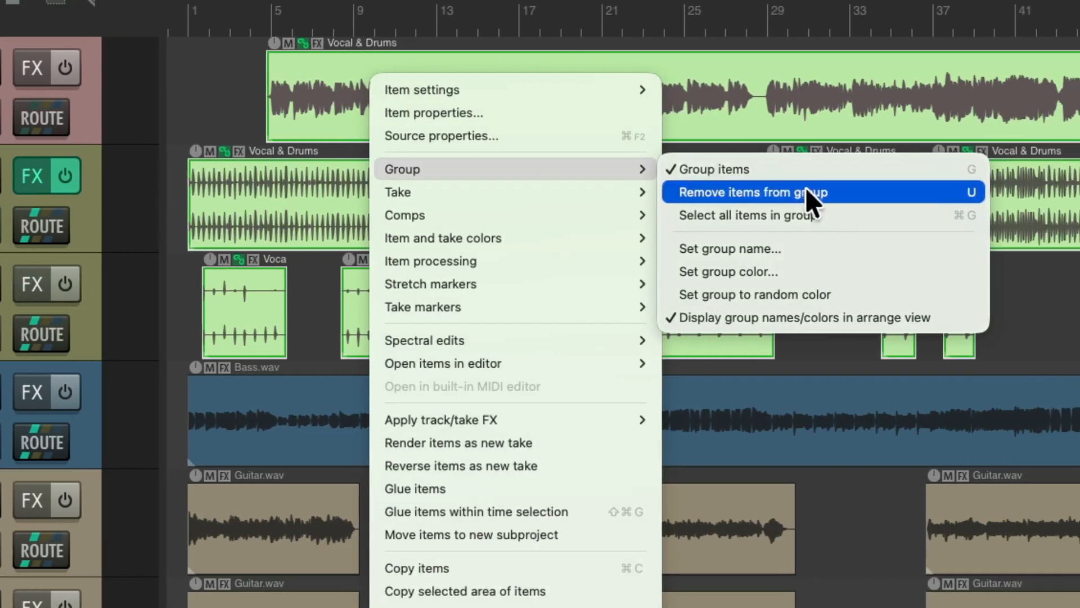
Step: Change the Vocal & Drums group color to light blue
{"action": "left_click", "coordinate": [750, 192]}
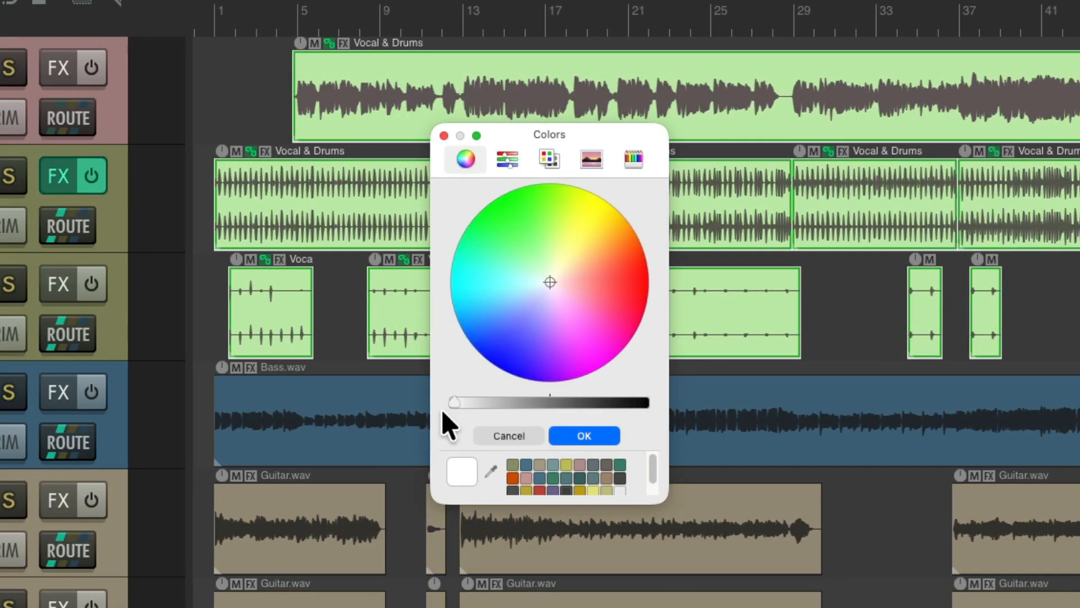
{"action": "left_click", "coordinate": [511, 303]}
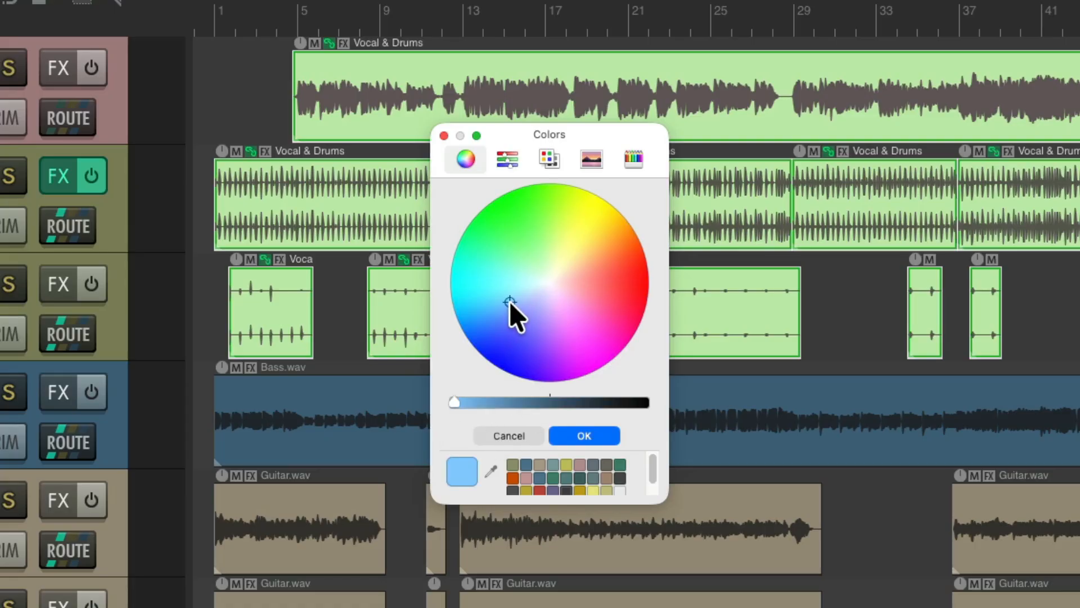
{"action": "left_click", "coordinate": [583, 436]}
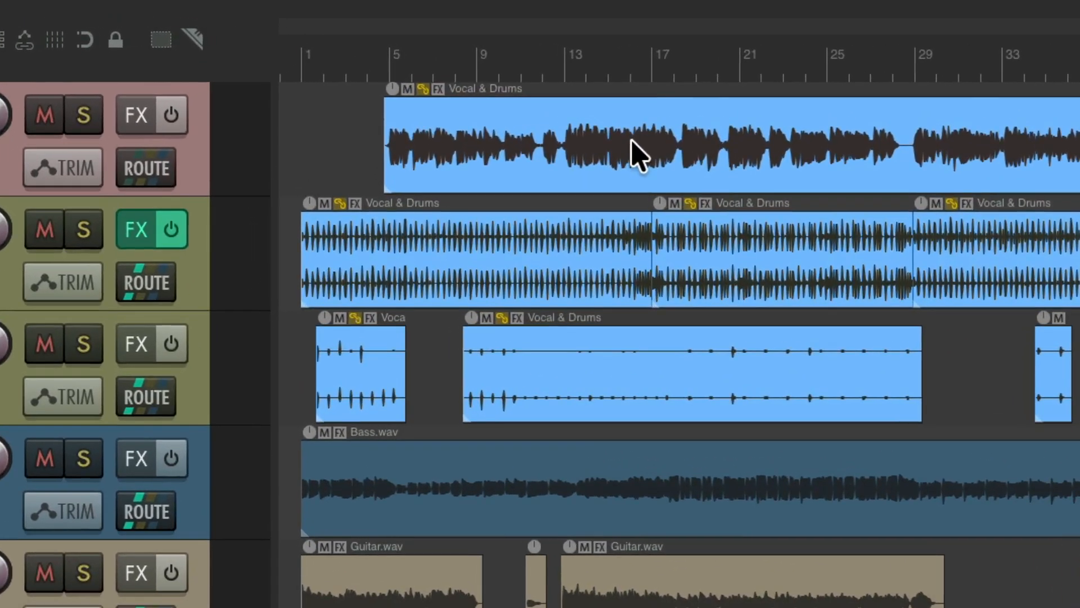
{"action": "mouse_move", "coordinate": [375, 335]}
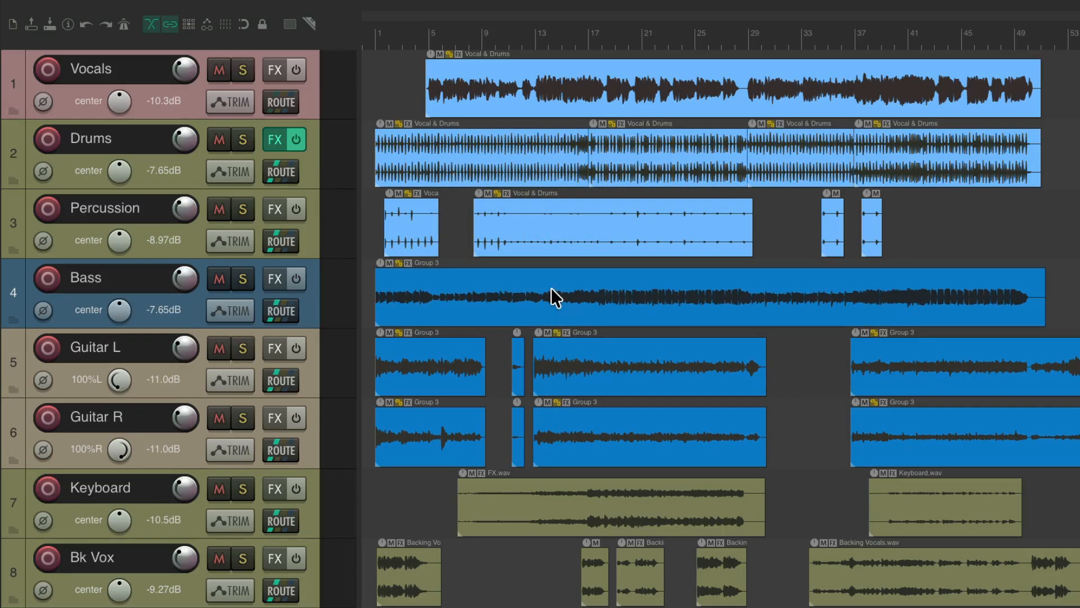
Step: Name the bass and guitar item group 'Bass & Guitar'
{"action": "right_click", "coordinate": [556, 298]}
{"action": "type", "text": "Bass"}
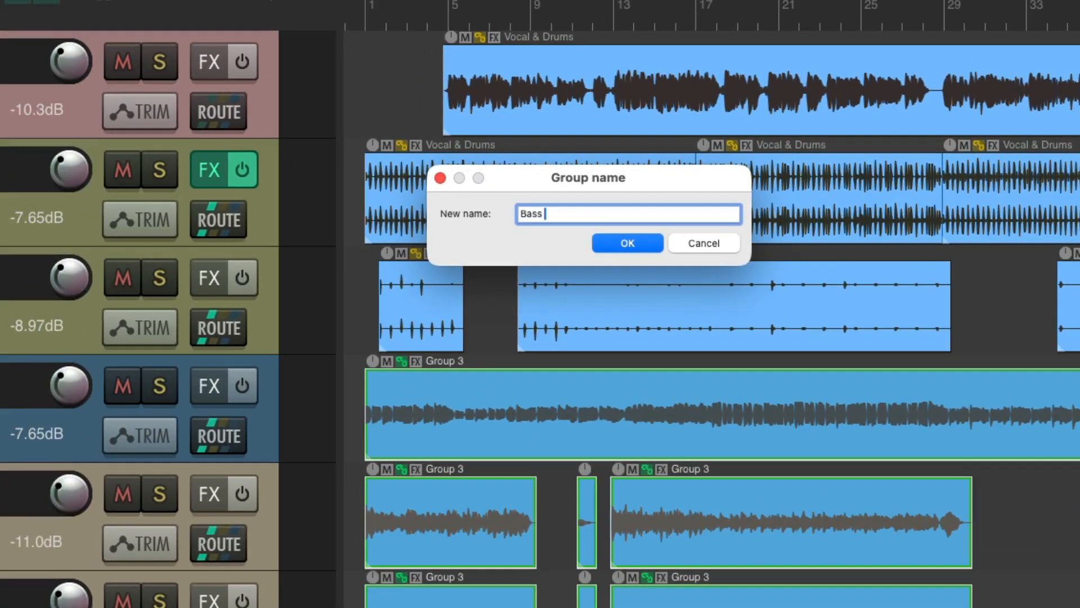
{"action": "left_click", "coordinate": [626, 242]}
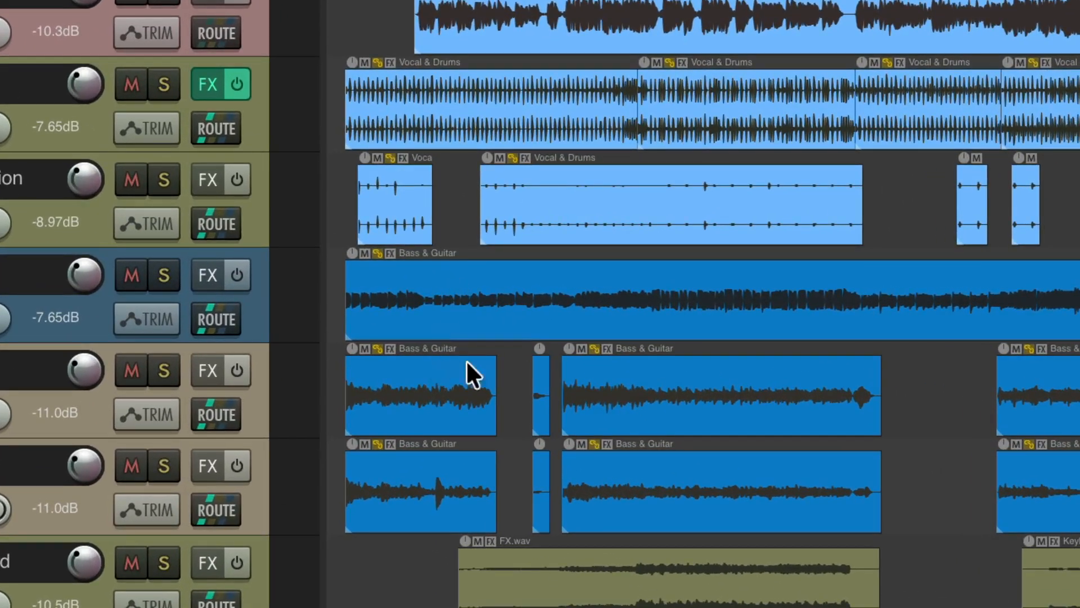
{"action": "mouse_move", "coordinate": [396, 289]}
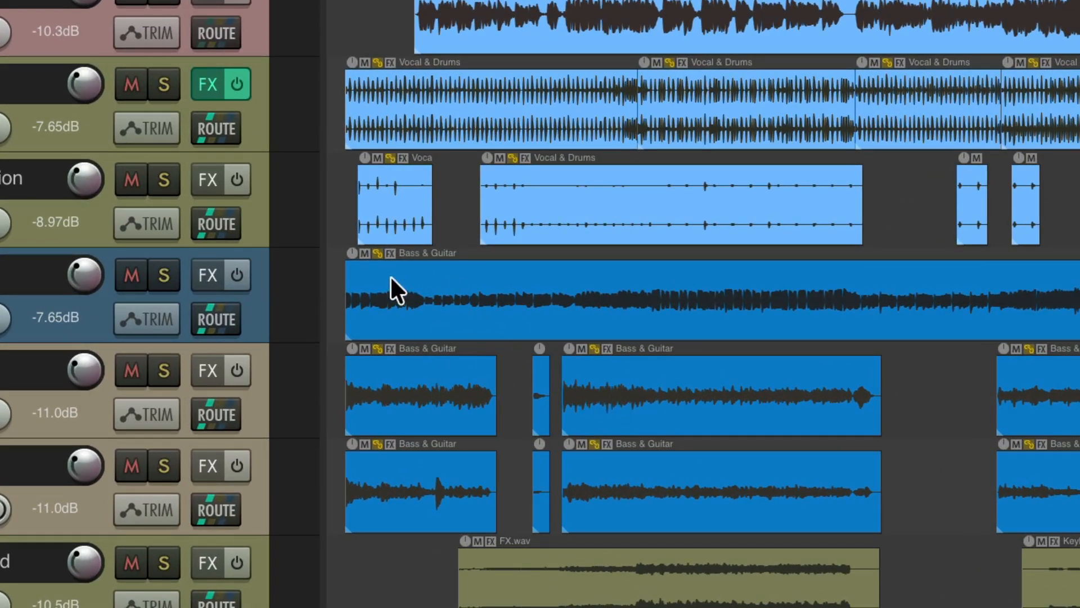
{"action": "mouse_move", "coordinate": [476, 399]}
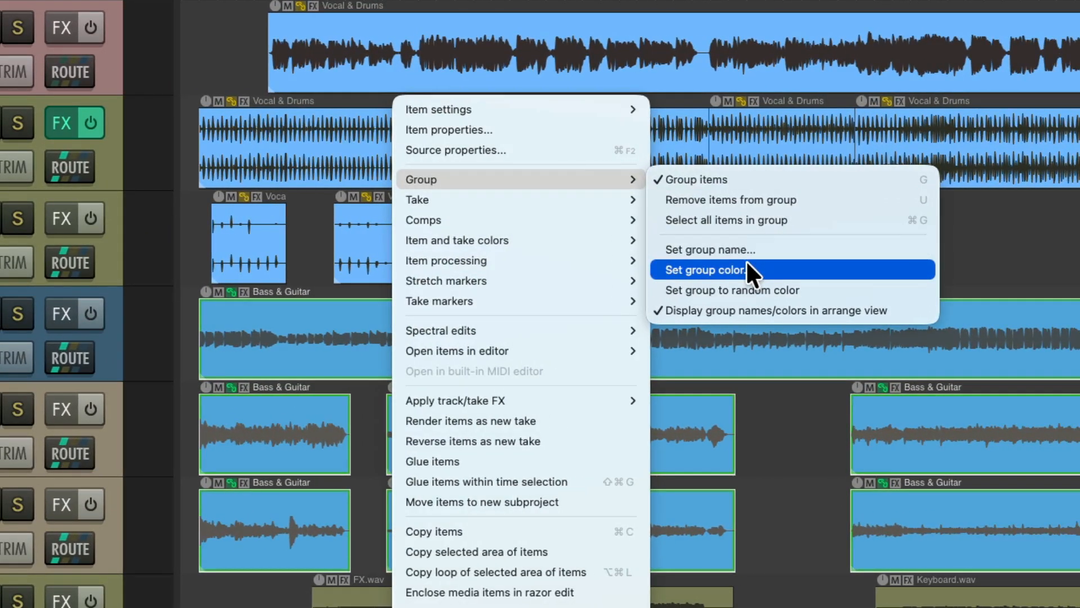
Step: Set the Bass & Guitar group color to pink
{"action": "left_click", "coordinate": [703, 270]}
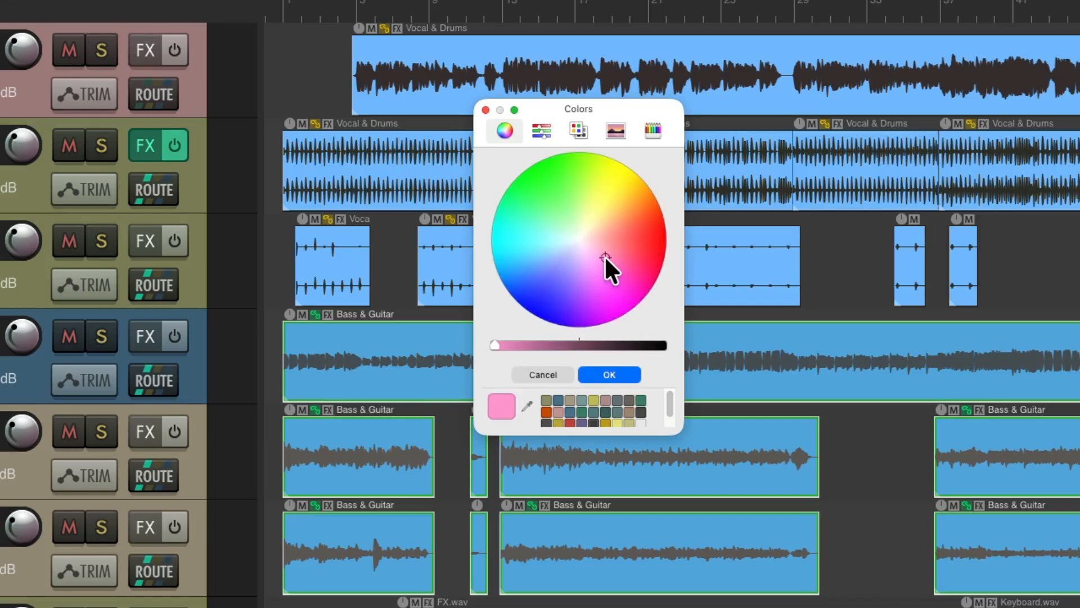
{"action": "left_click", "coordinate": [608, 374]}
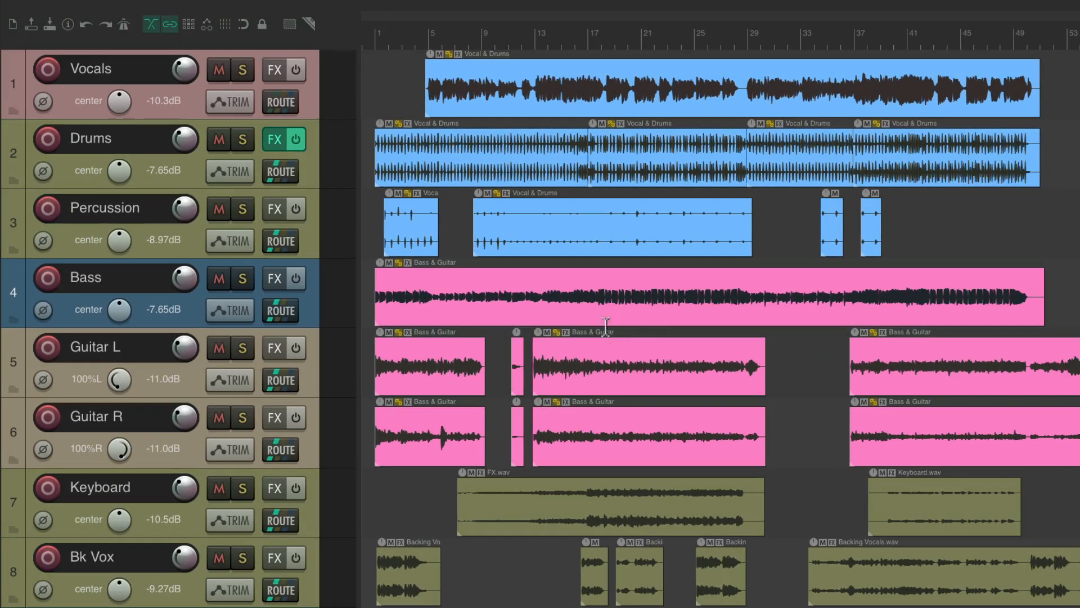
{"action": "mouse_move", "coordinate": [613, 355]}
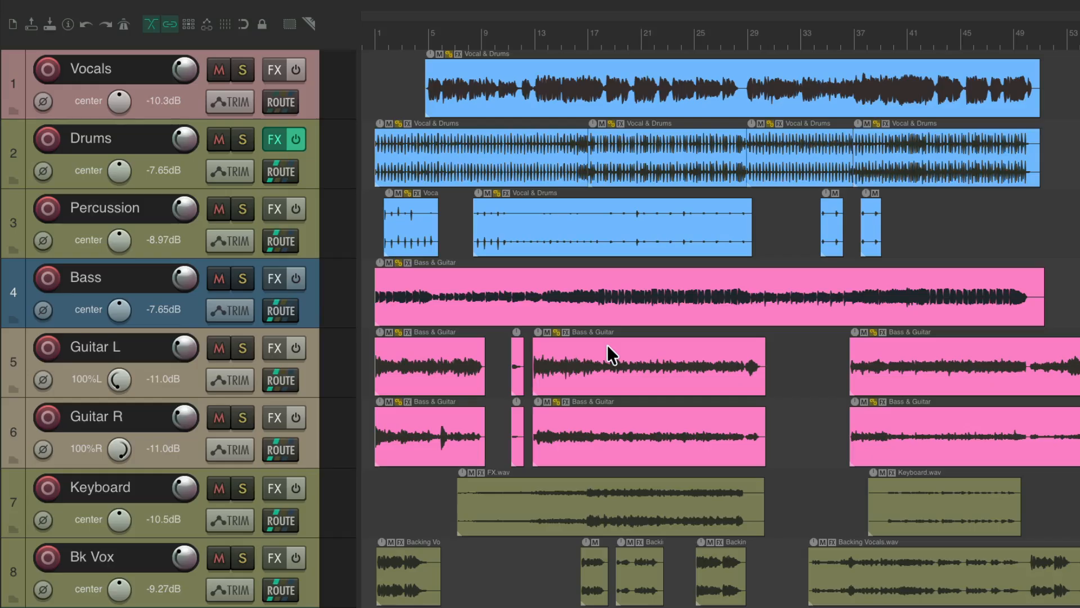
{"action": "mouse_move", "coordinate": [495, 76]}
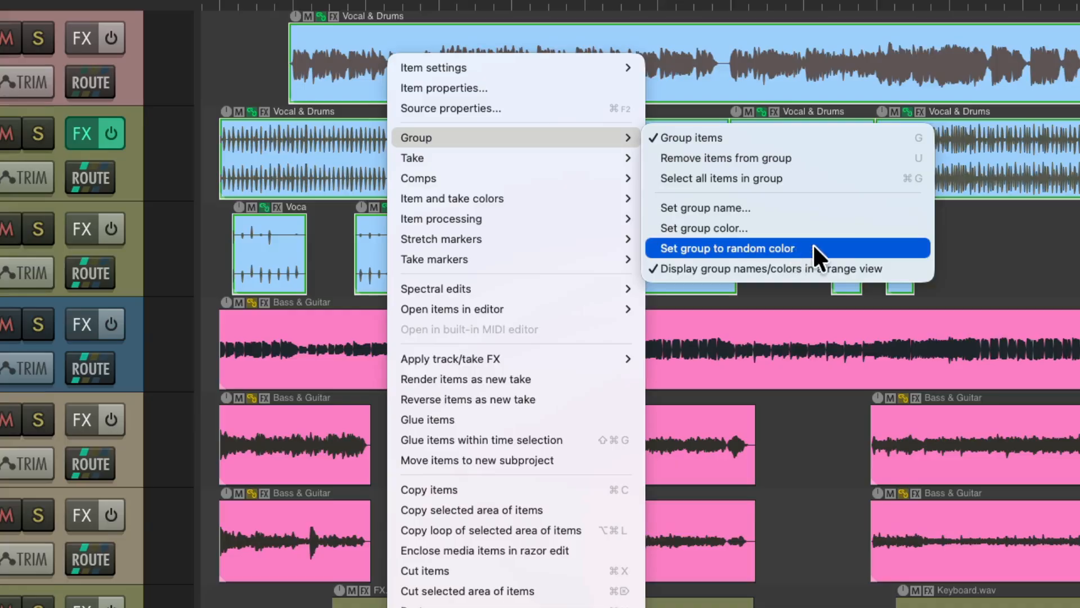
Step: Assign random group colors: green for Vocal & Drums, turquoise for Bass & Guitar
{"action": "left_click", "coordinate": [725, 248]}
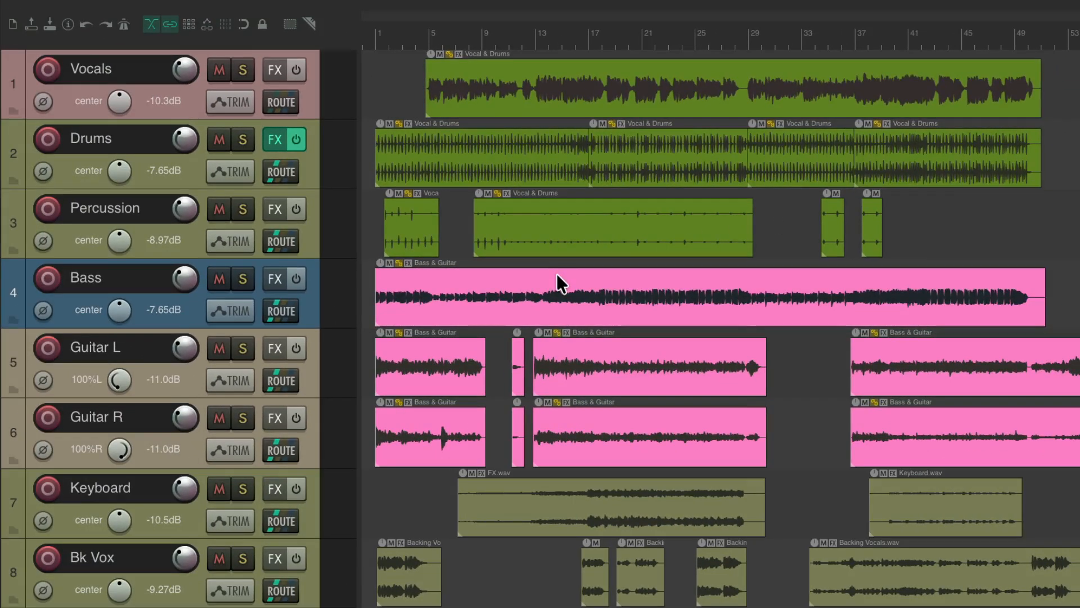
{"action": "right_click", "coordinate": [558, 284]}
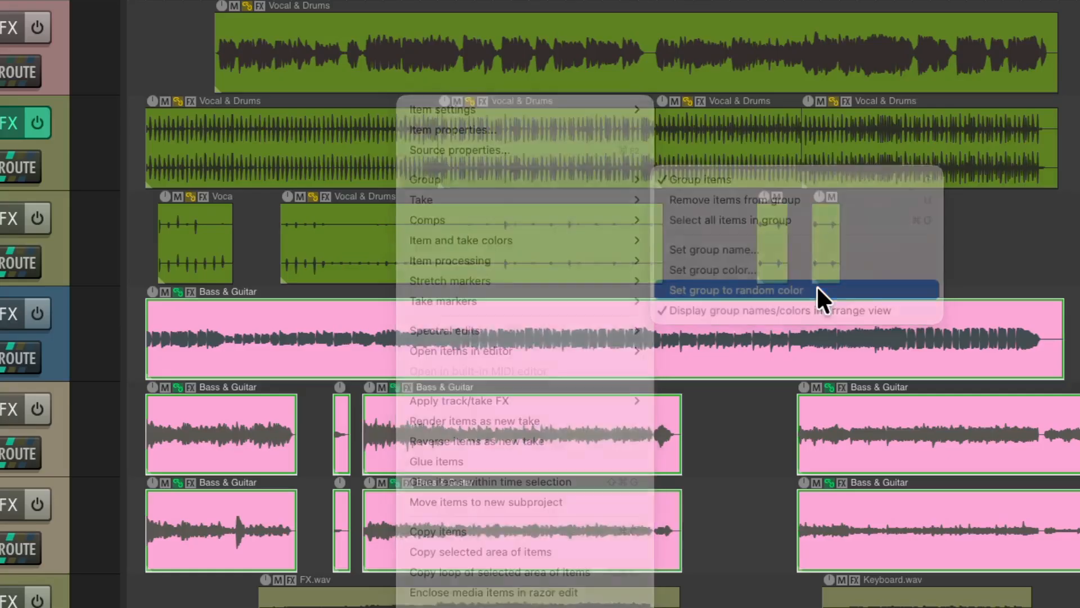
{"action": "left_click", "coordinate": [734, 289]}
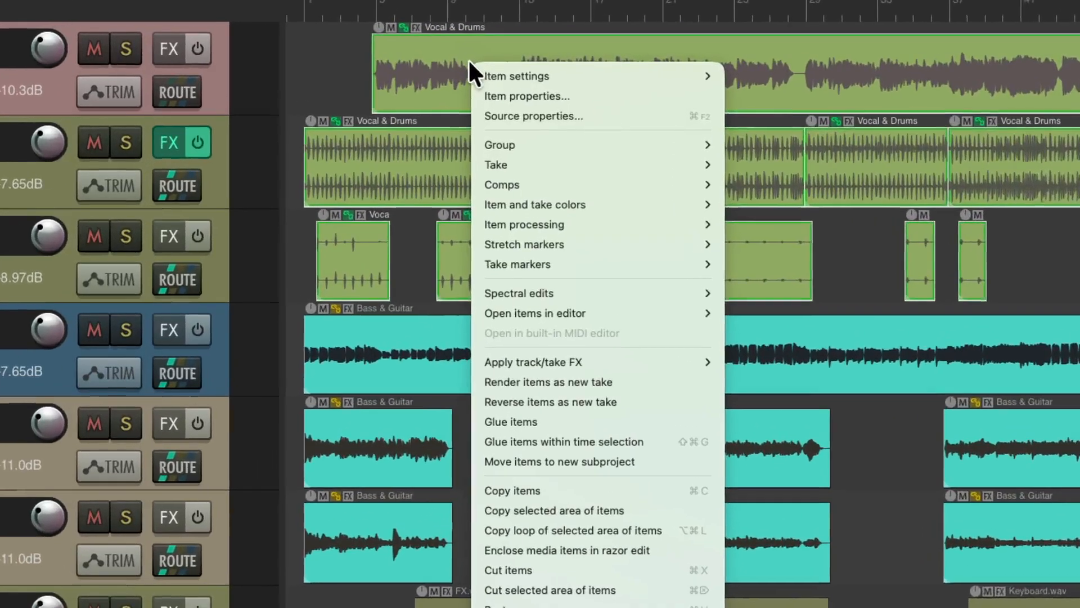
{"action": "mouse_move", "coordinate": [500, 145]}
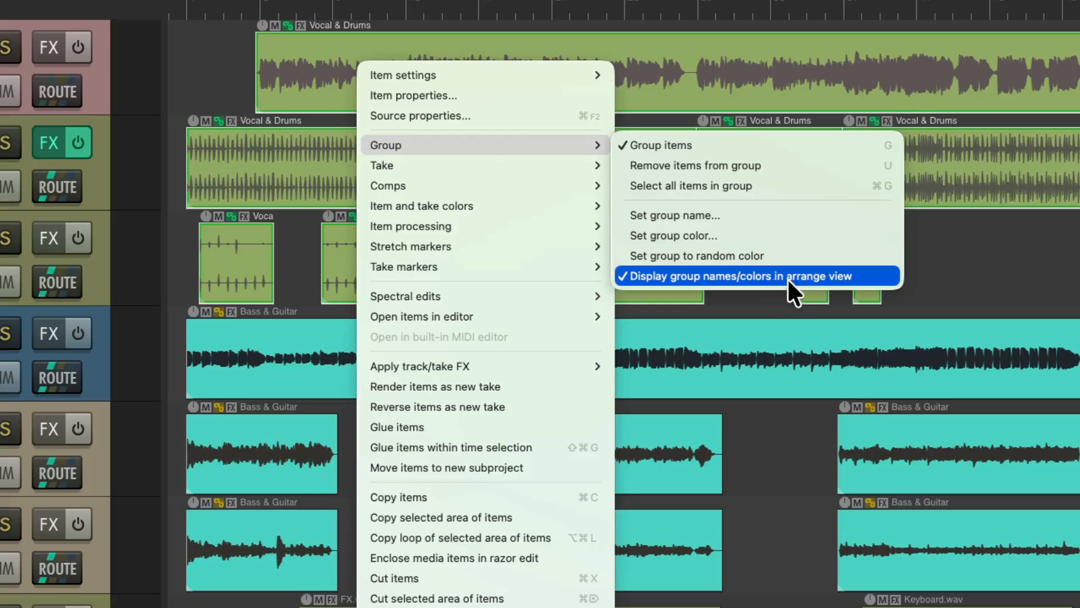
Step: Turn off group names and colors in the arrange view, restoring file names and track colors
{"action": "left_click", "coordinate": [740, 276]}
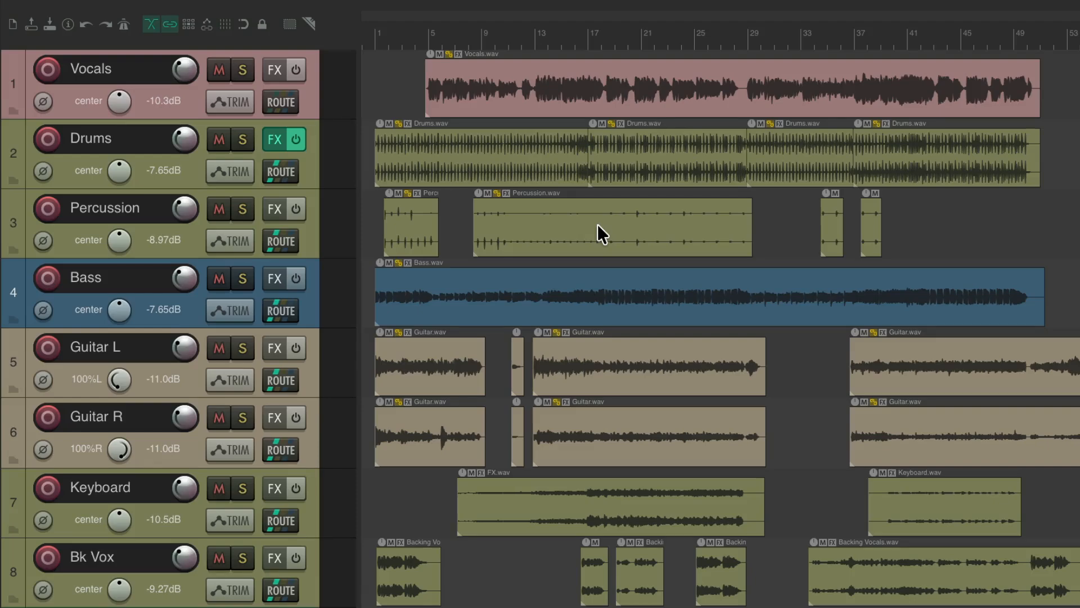
{"action": "mouse_move", "coordinate": [316, 249]}
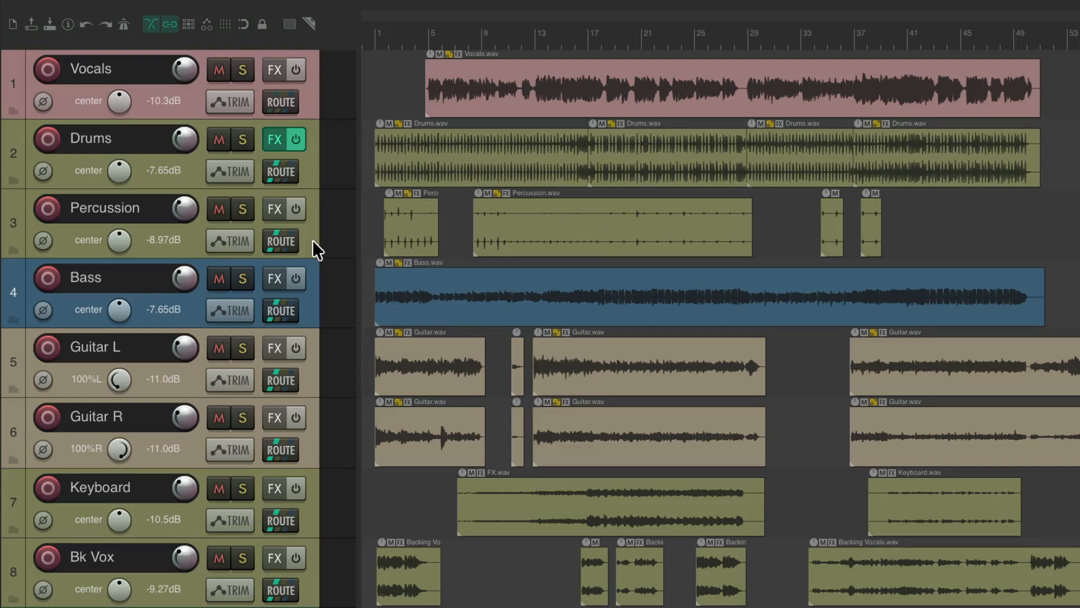
{"action": "mouse_move", "coordinate": [507, 93]}
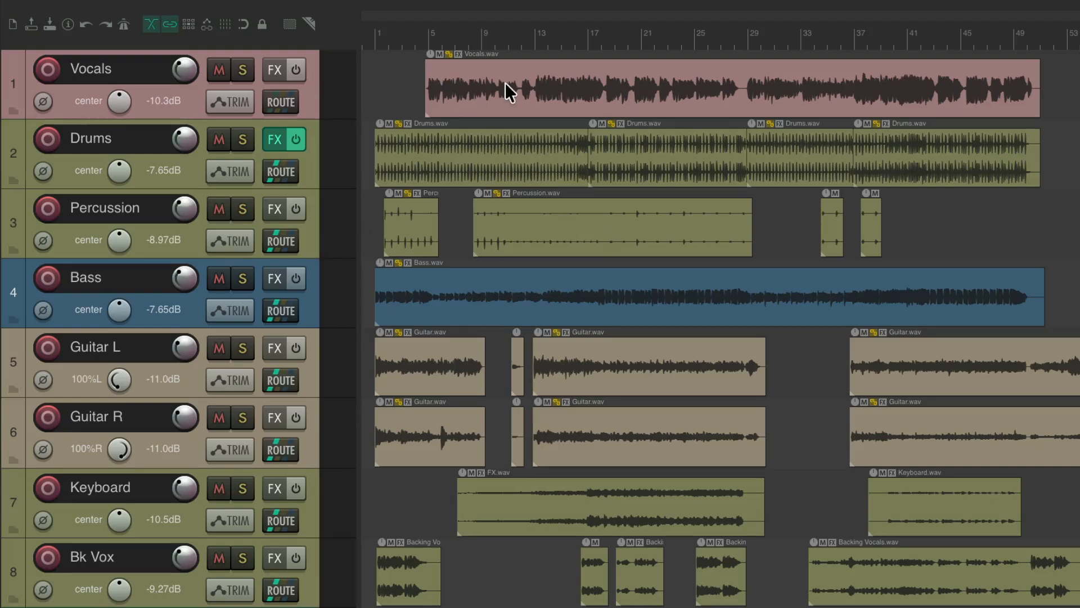
{"action": "mouse_move", "coordinate": [503, 83]}
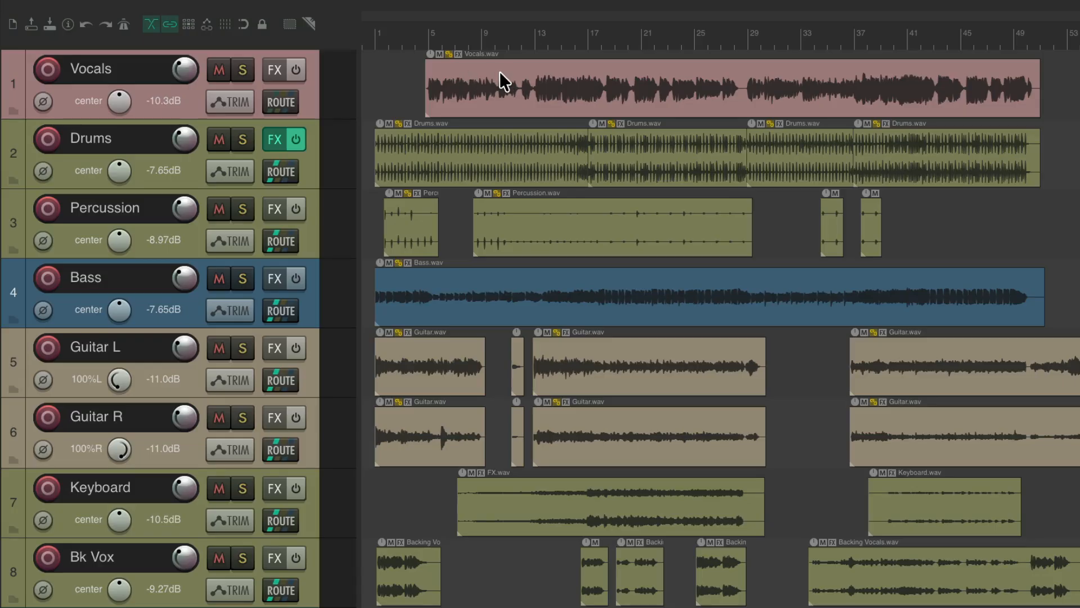
{"action": "left_click_drag", "start_coordinate": [503, 81], "coordinate": [568, 89]}
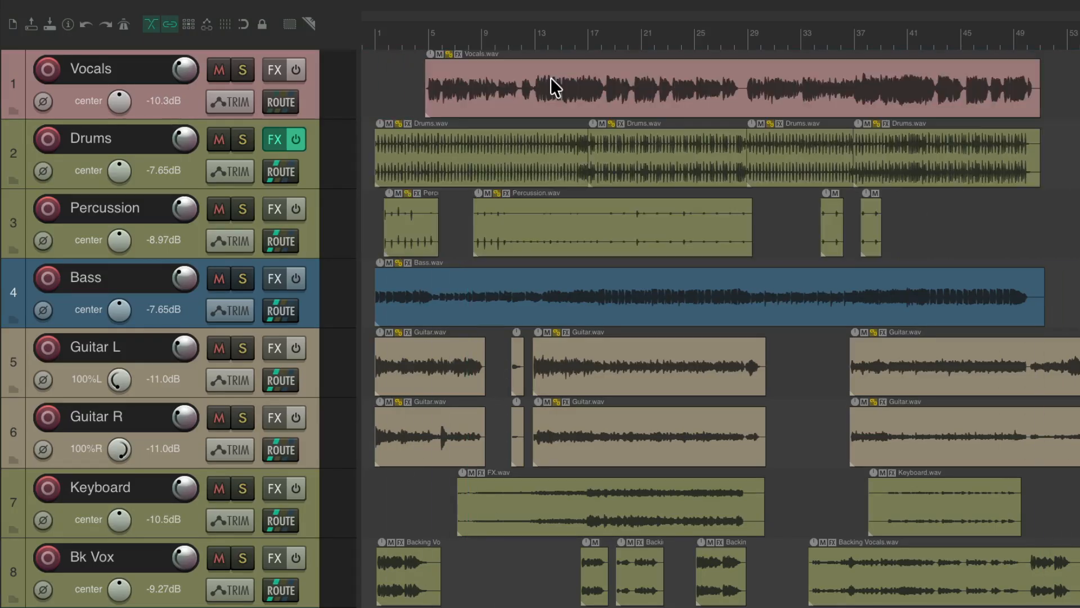
{"action": "mouse_move", "coordinate": [562, 275]}
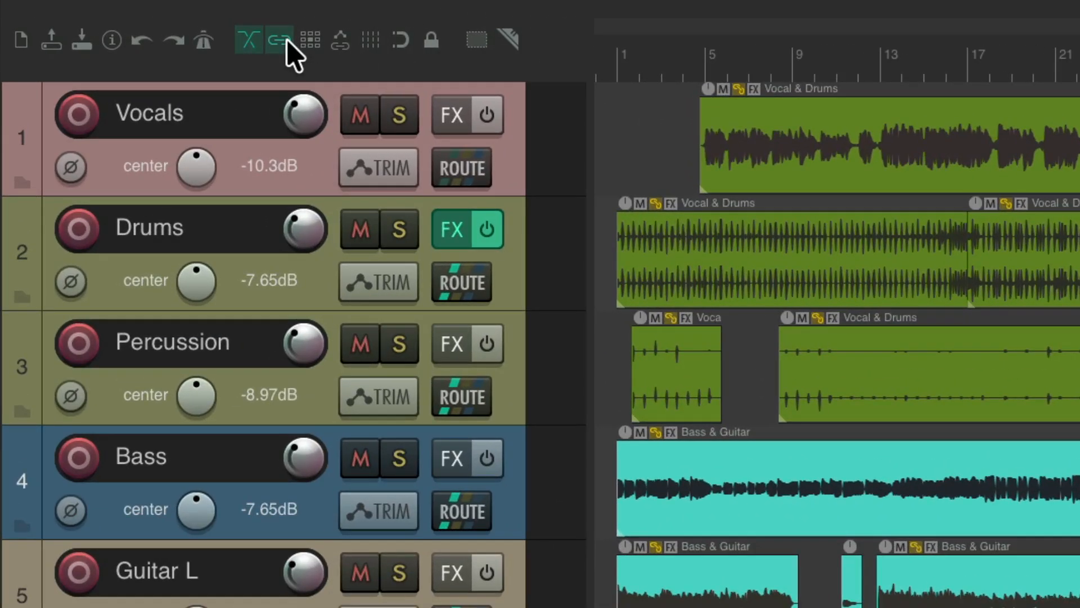
{"action": "left_click", "coordinate": [277, 39]}
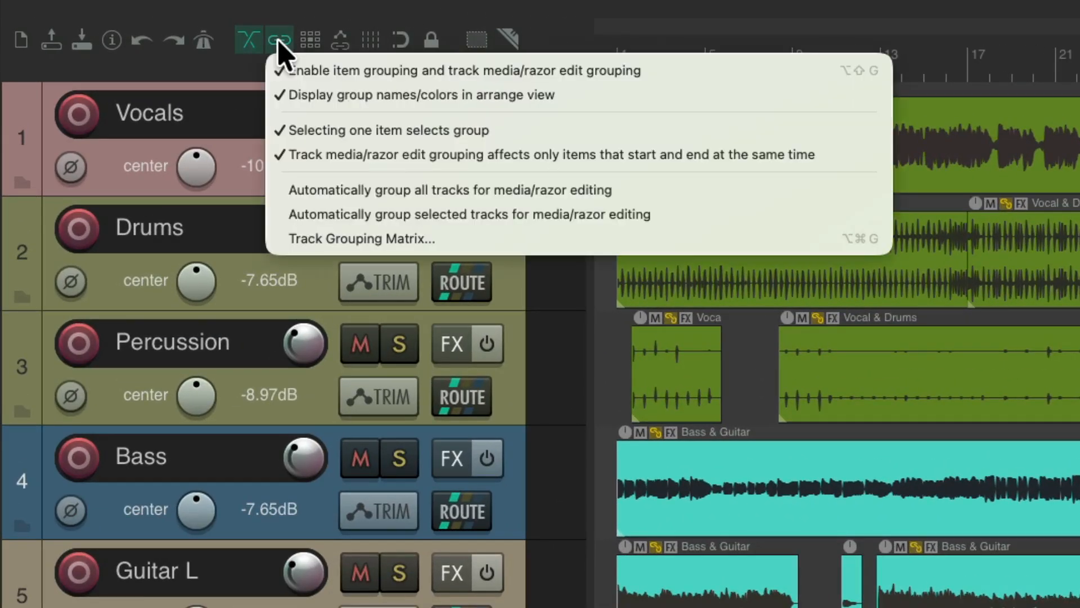
{"action": "mouse_move", "coordinate": [306, 104]}
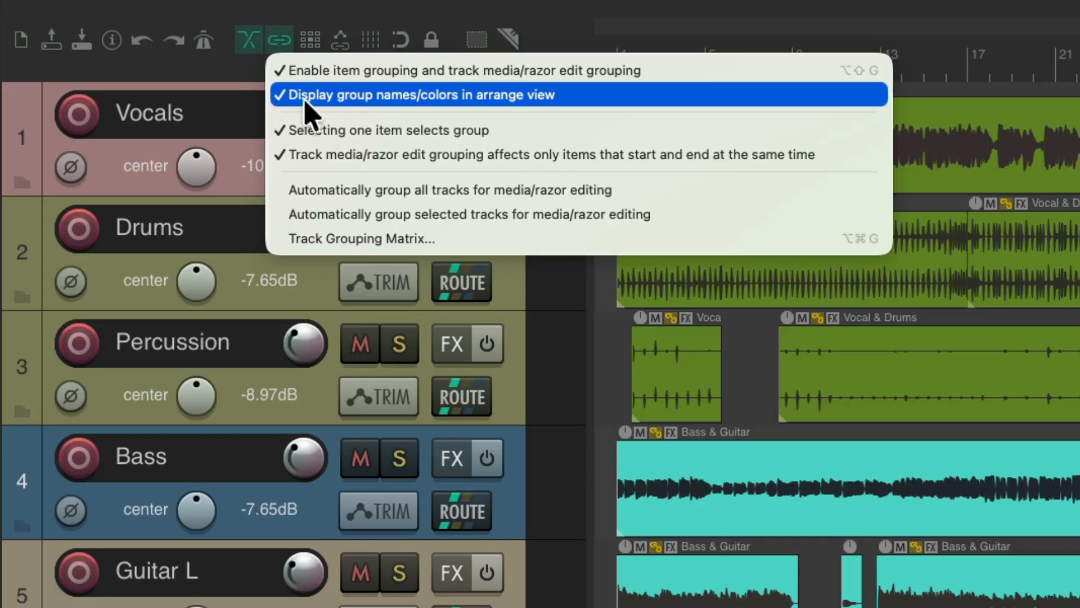
{"action": "mouse_move", "coordinate": [437, 113]}
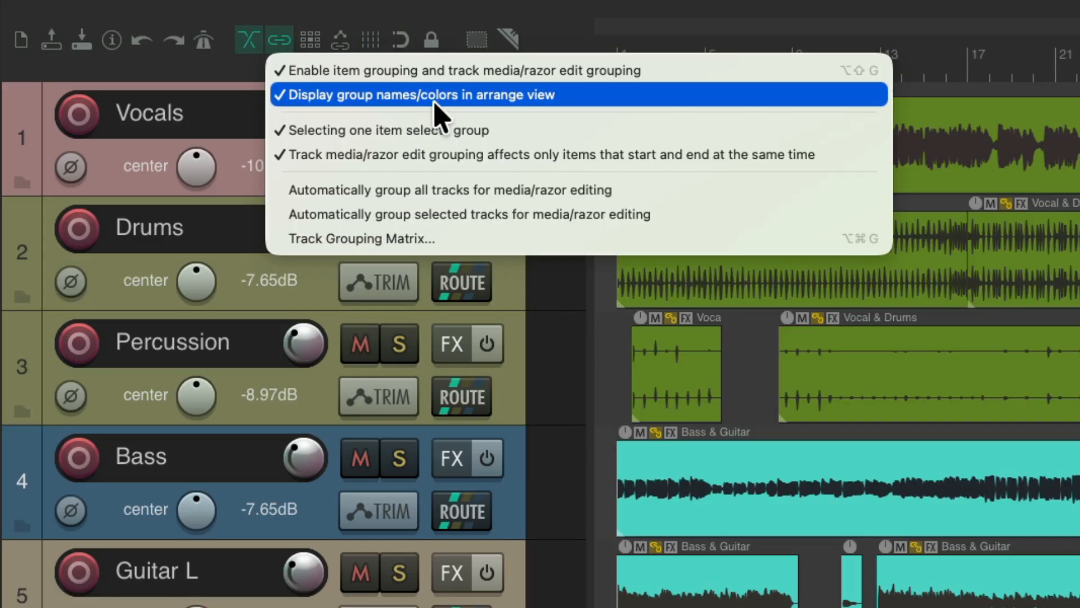
{"action": "left_click", "coordinate": [422, 94]}
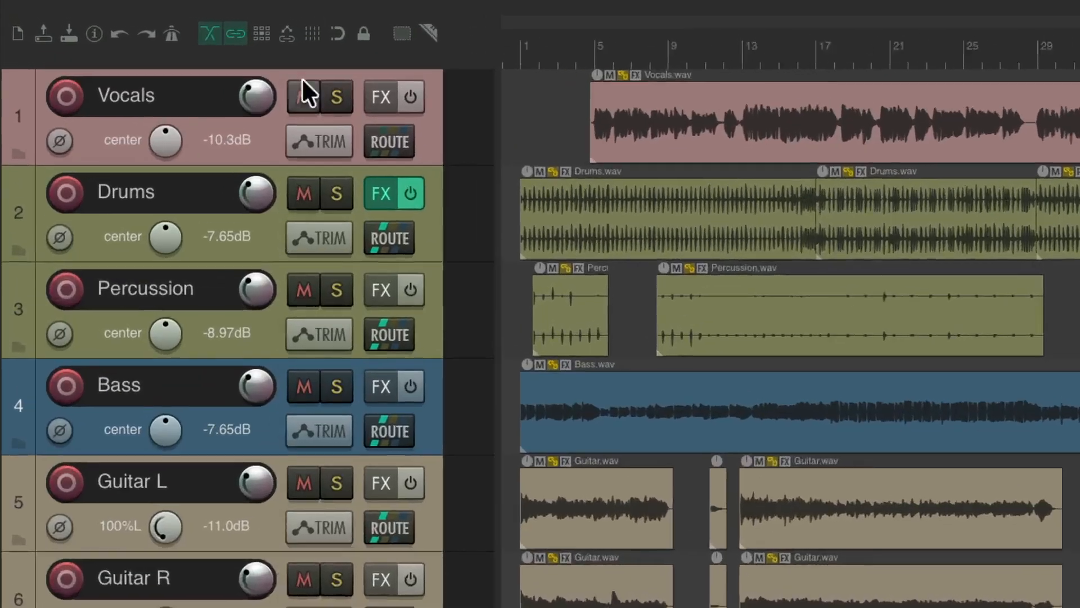
{"action": "left_click", "coordinate": [236, 33]}
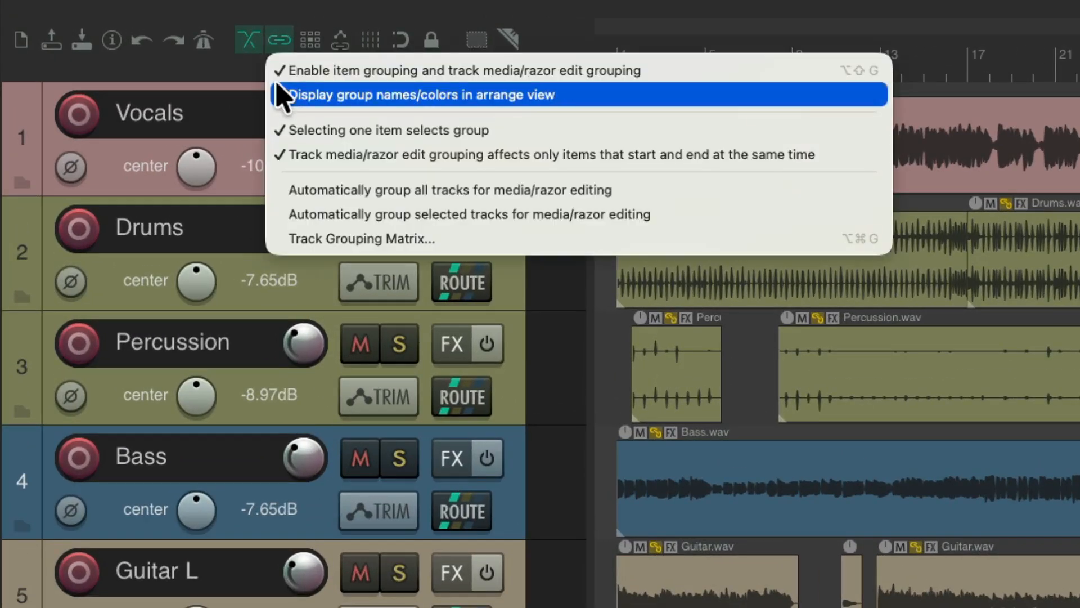
{"action": "left_click", "coordinate": [423, 94]}
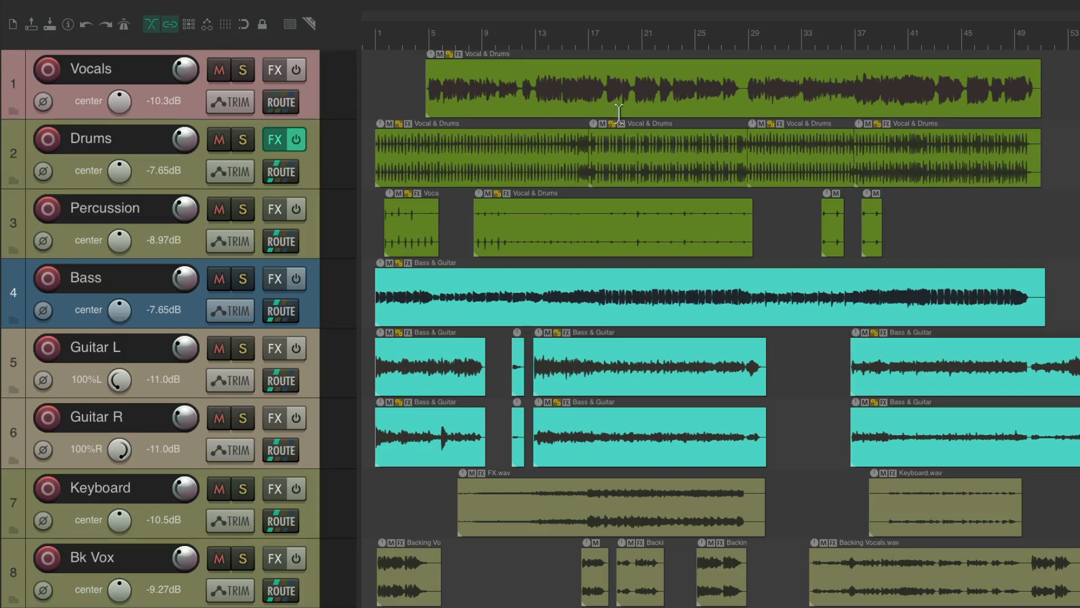
{"action": "mouse_move", "coordinate": [615, 142]}
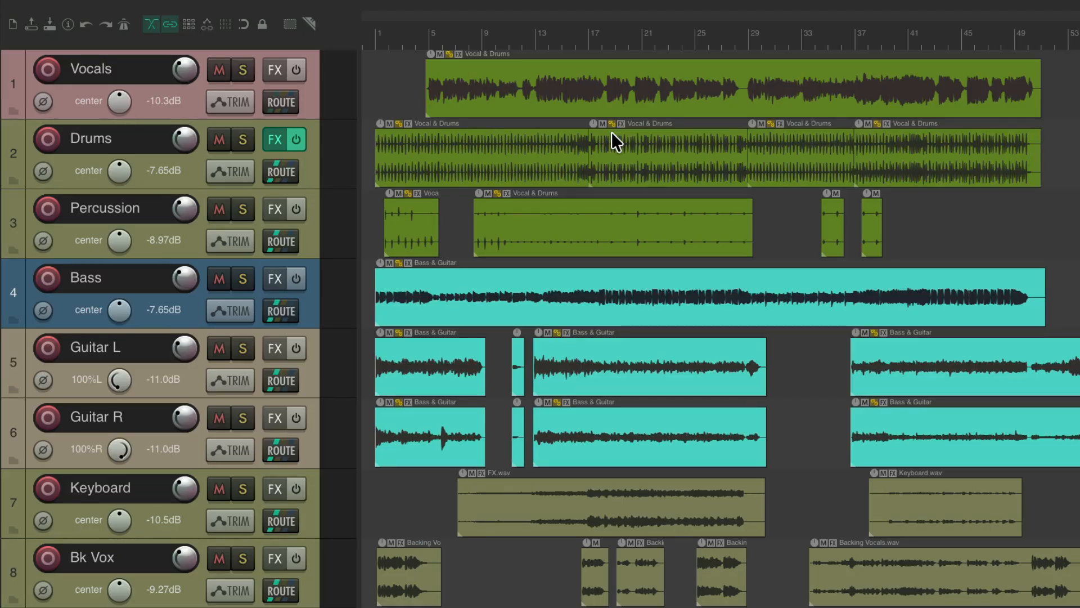
Step: Show the Project Bay's item groups, with Bass & Guitar and Vocal & Drums both expanded
{"action": "left_click", "coordinate": [192, 12]}
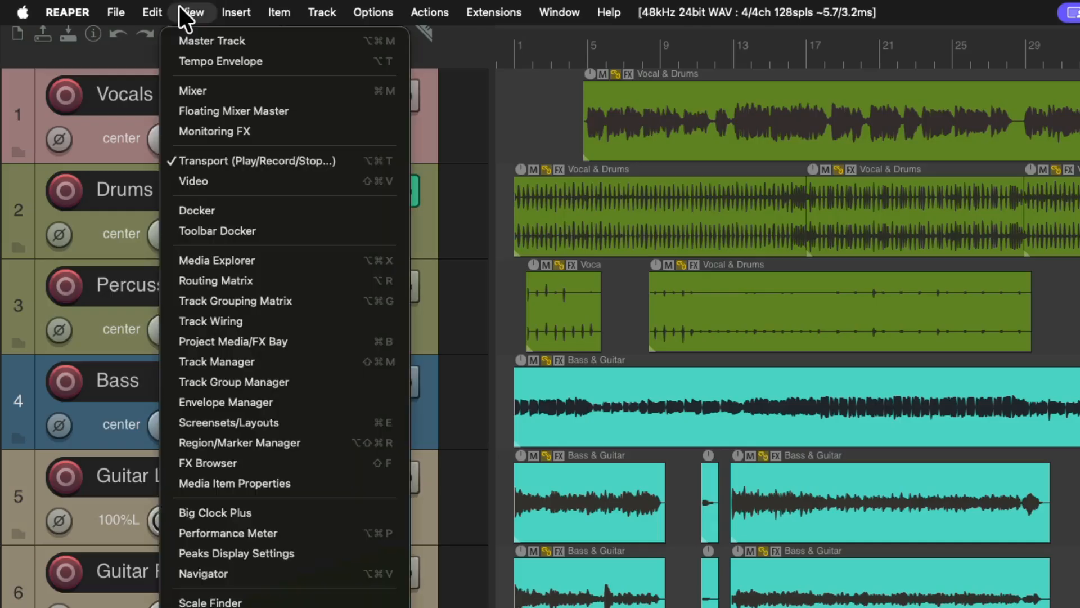
{"action": "mouse_move", "coordinate": [234, 341]}
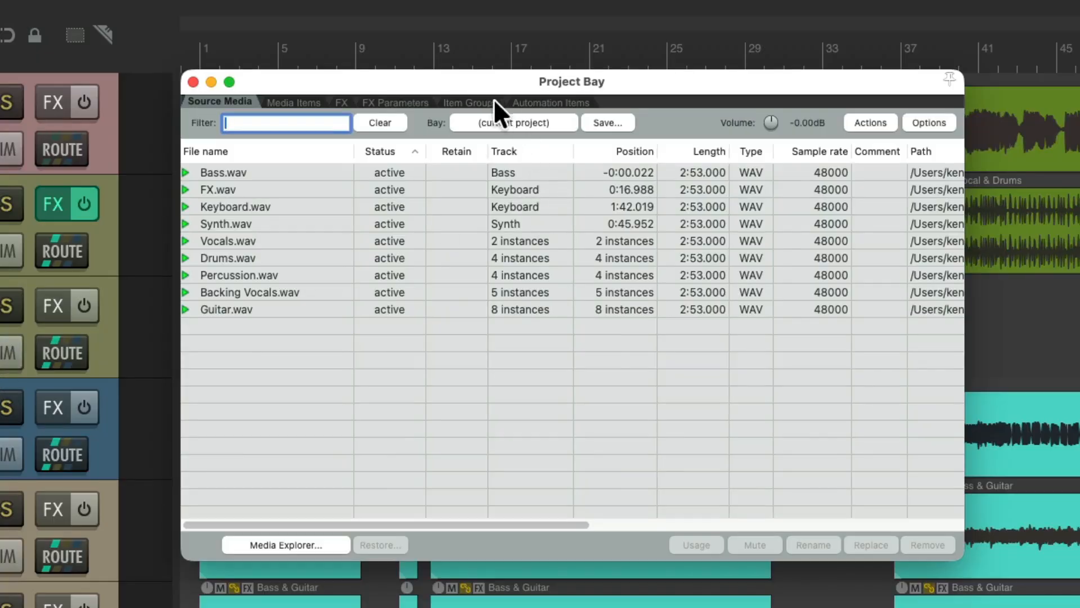
{"action": "left_click", "coordinate": [468, 103]}
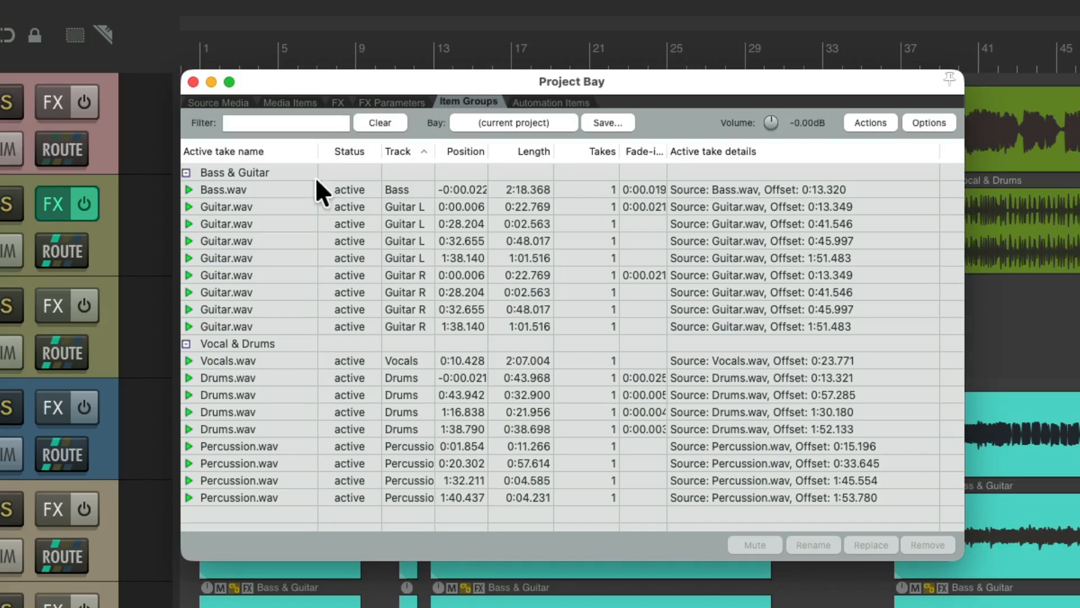
{"action": "mouse_move", "coordinate": [300, 341]}
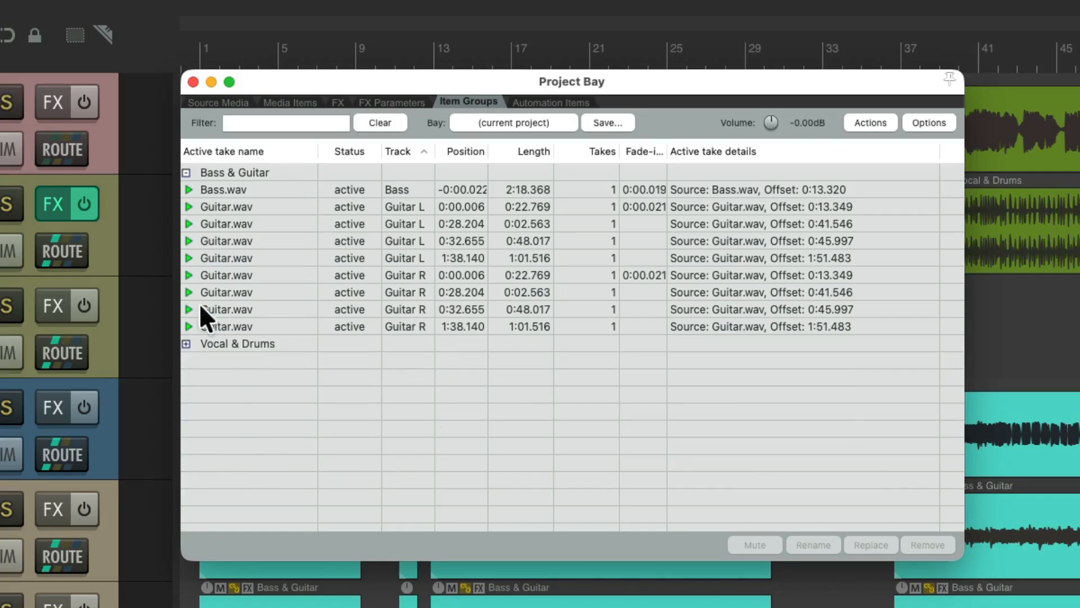
{"action": "left_click", "coordinate": [185, 172]}
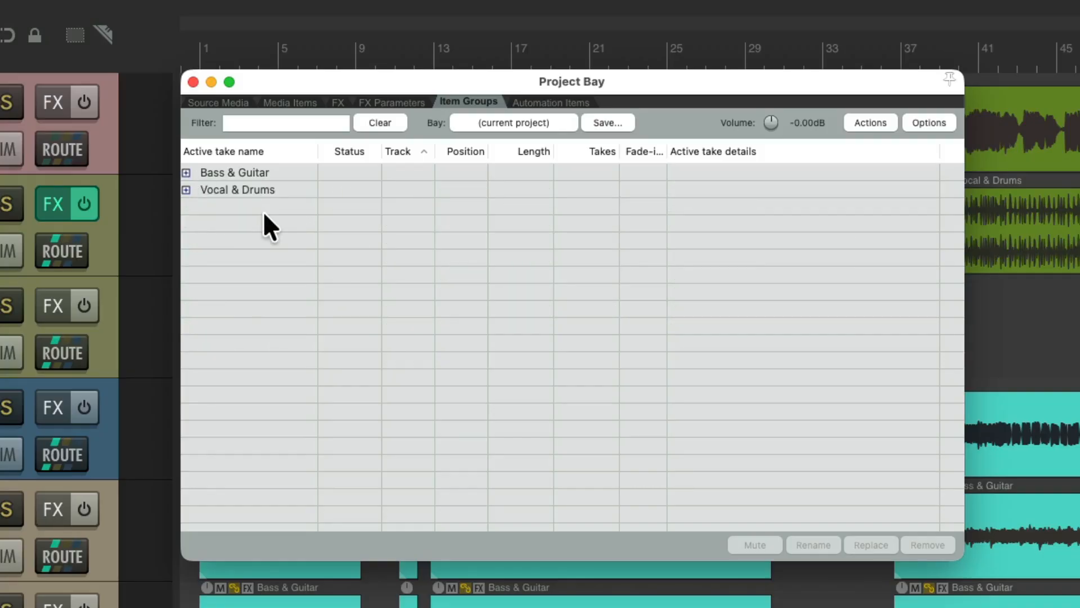
{"action": "left_click", "coordinate": [185, 173]}
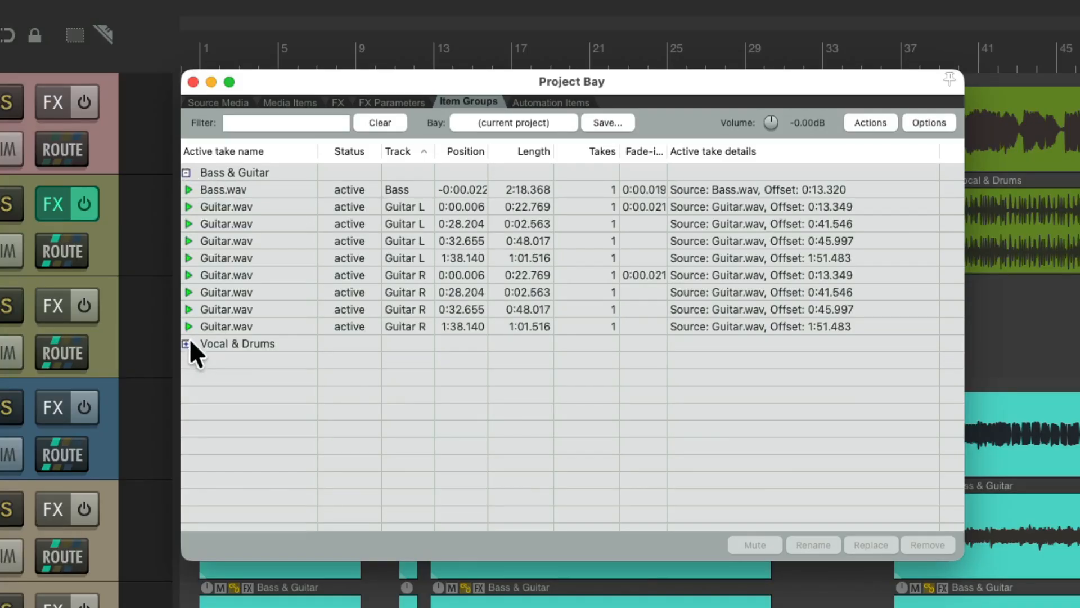
{"action": "left_click", "coordinate": [185, 343]}
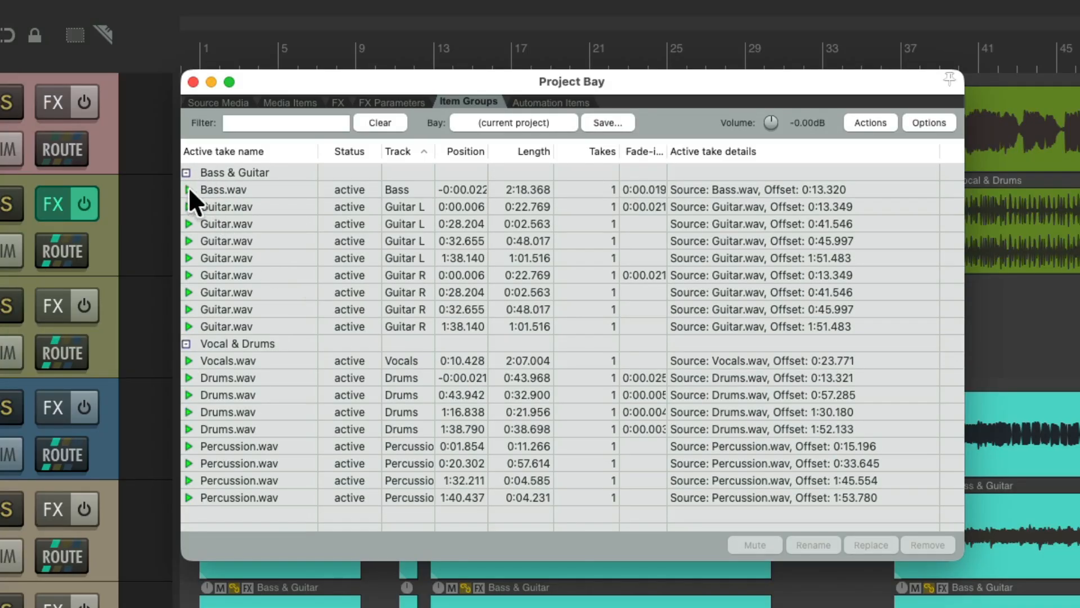
Step: Select Bass.wav, Guitar.wav, then Bass.wav with its group in the list
{"action": "left_click", "coordinate": [222, 190]}
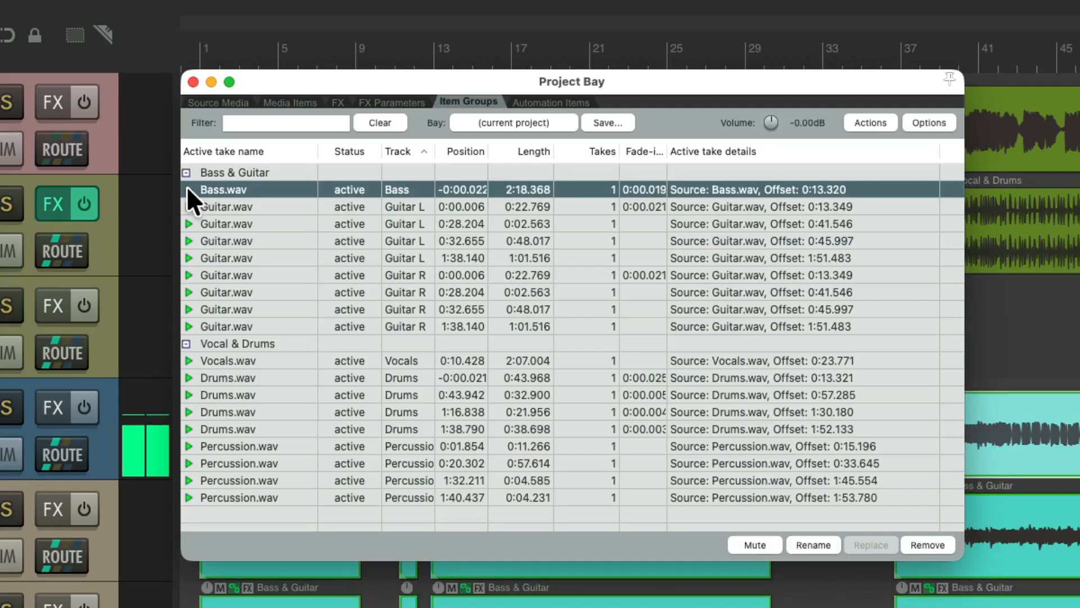
{"action": "left_click", "coordinate": [225, 206]}
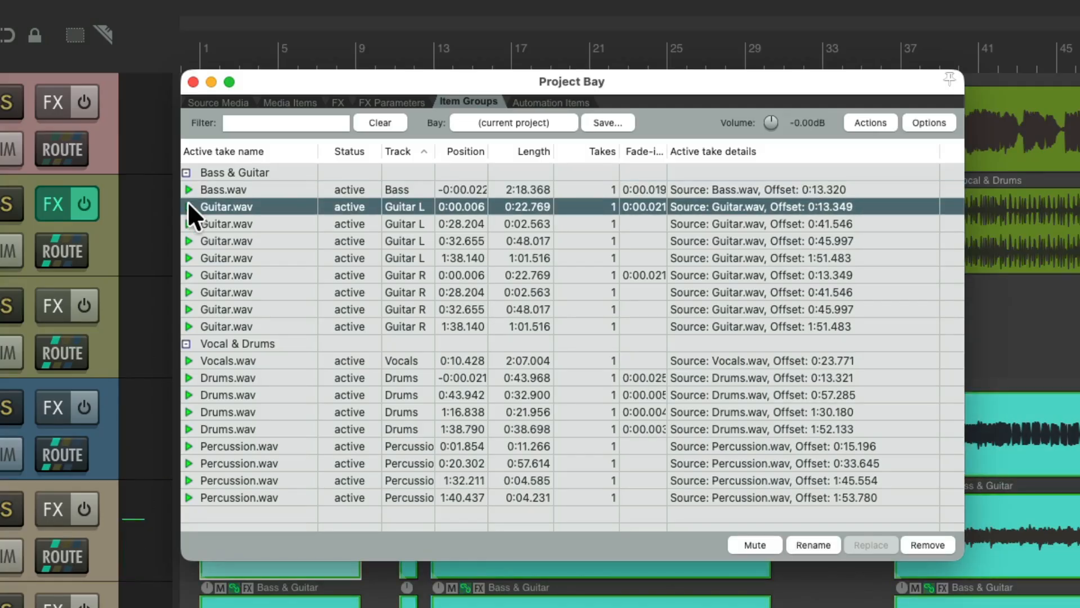
{"action": "left_click", "coordinate": [241, 190]}
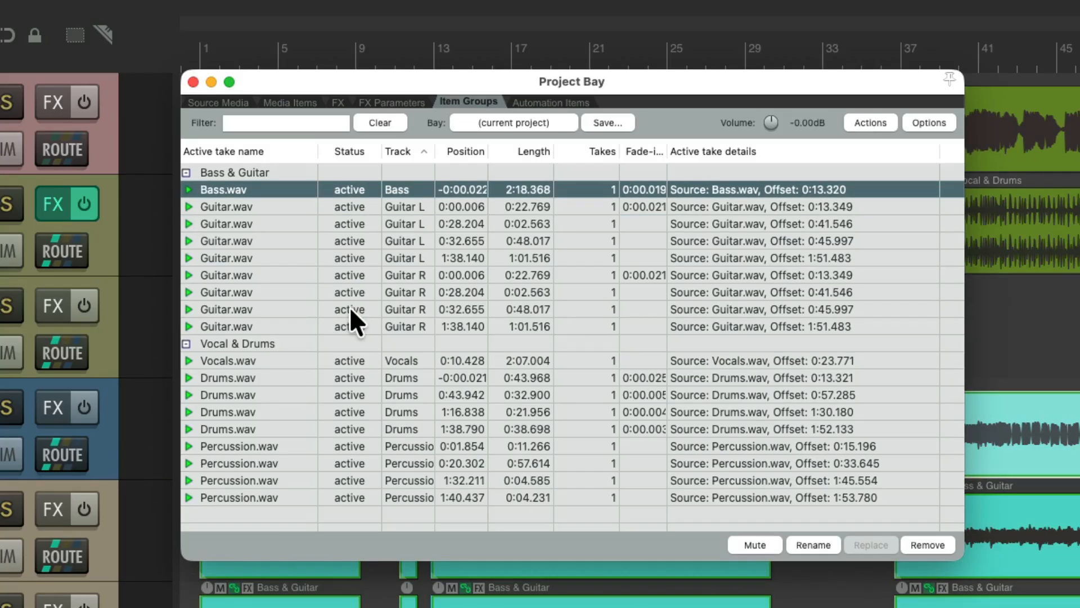
{"action": "mouse_move", "coordinate": [338, 203]}
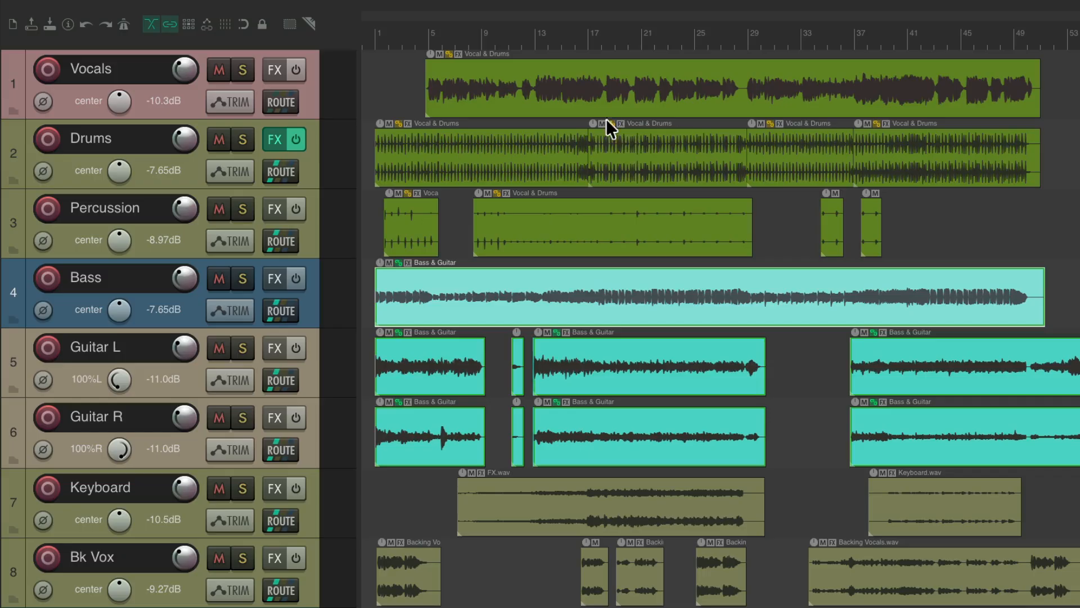
{"action": "mouse_move", "coordinate": [506, 79]}
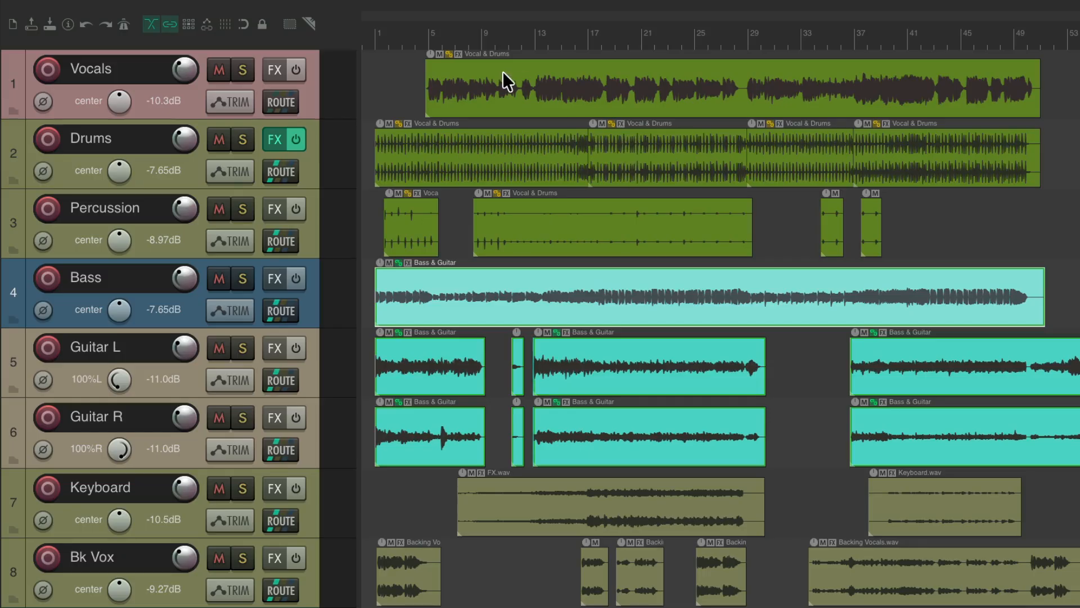
{"action": "mouse_move", "coordinate": [498, 177]}
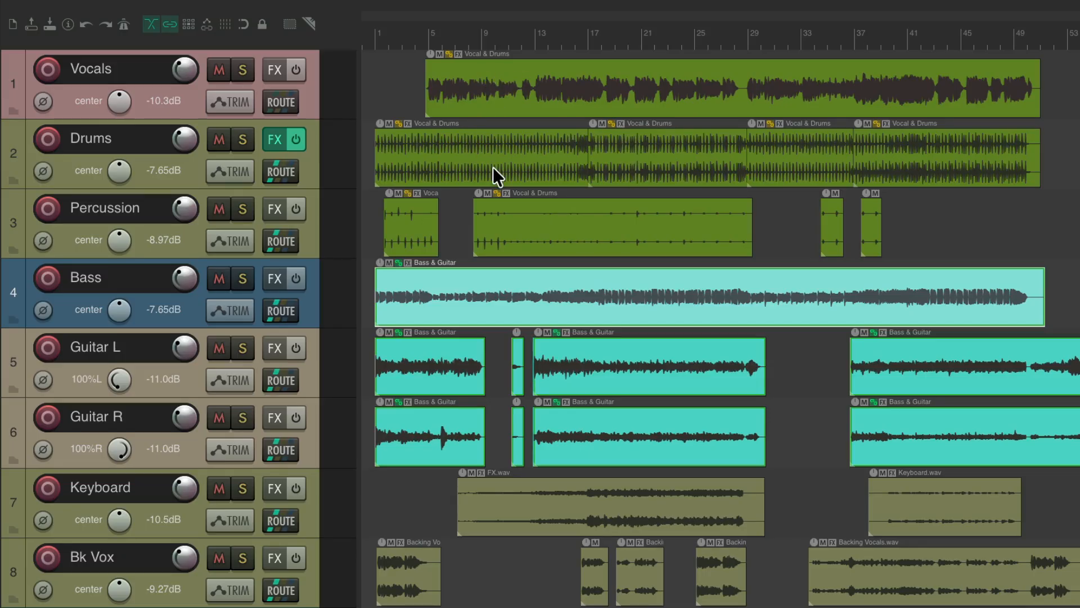
{"action": "mouse_move", "coordinate": [534, 93]}
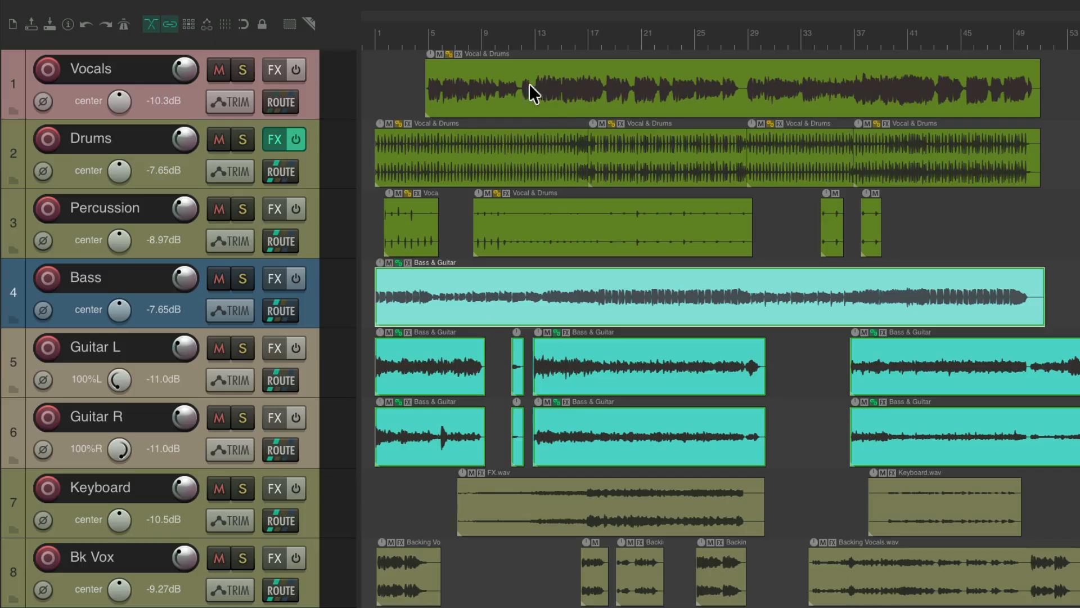
{"action": "right_click", "coordinate": [534, 89]}
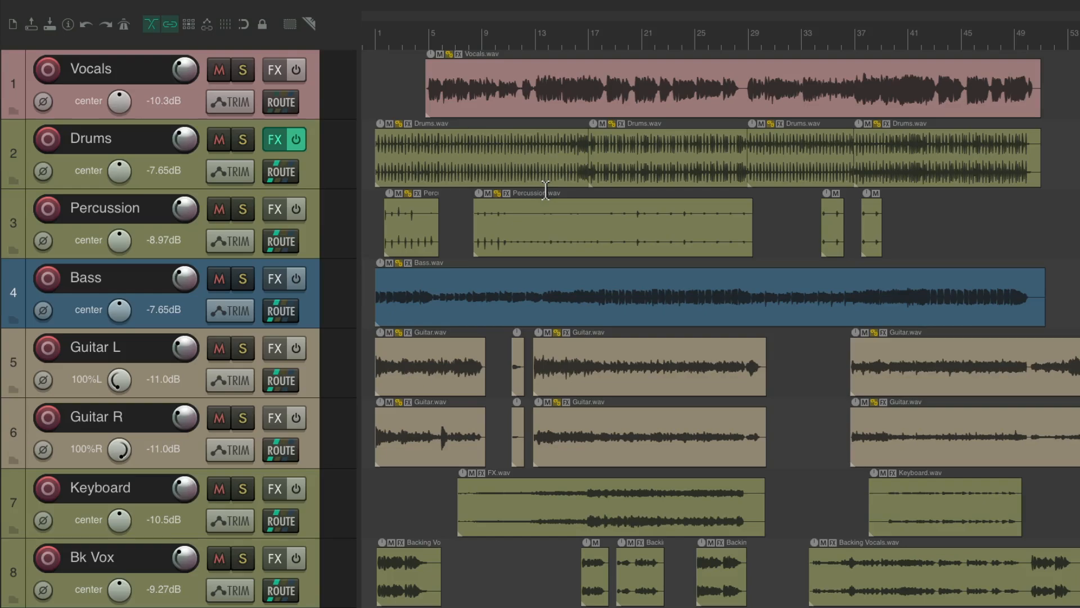
{"action": "mouse_move", "coordinate": [611, 174]}
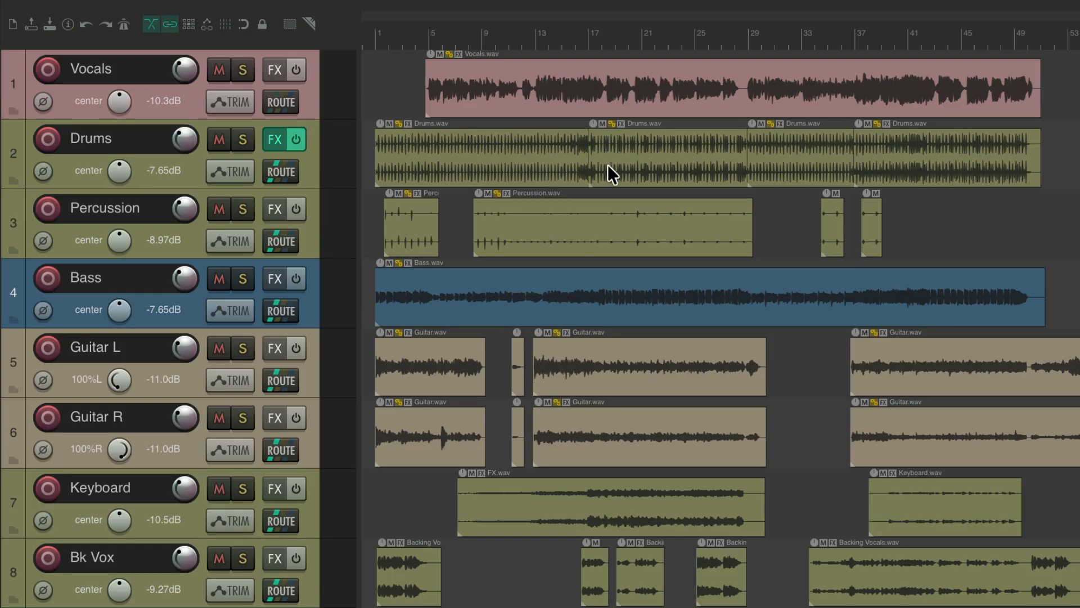
{"action": "mouse_move", "coordinate": [515, 88]}
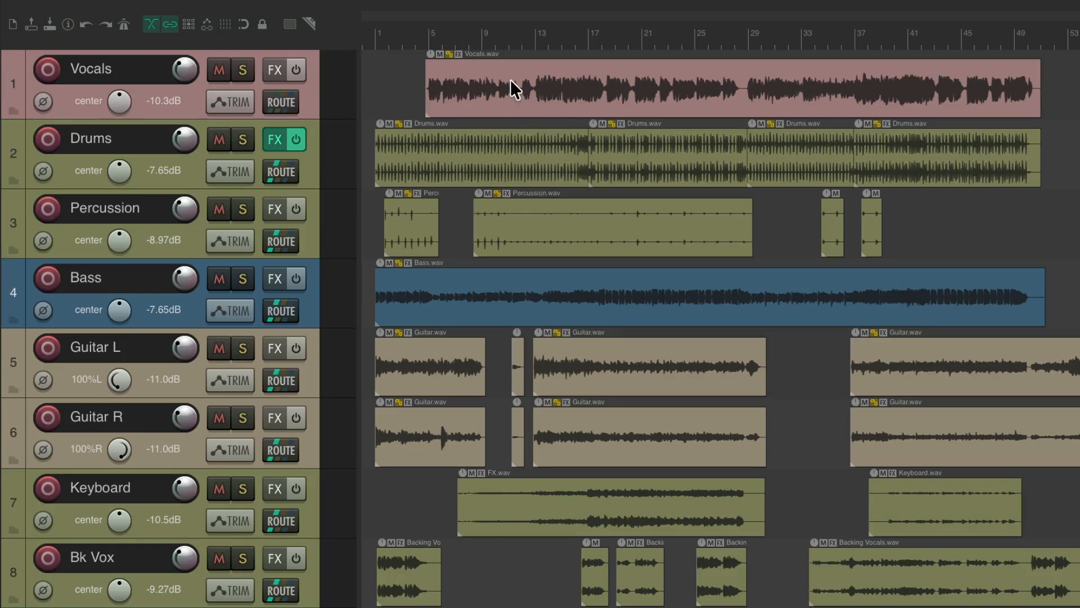
{"action": "right_click", "coordinate": [517, 88]}
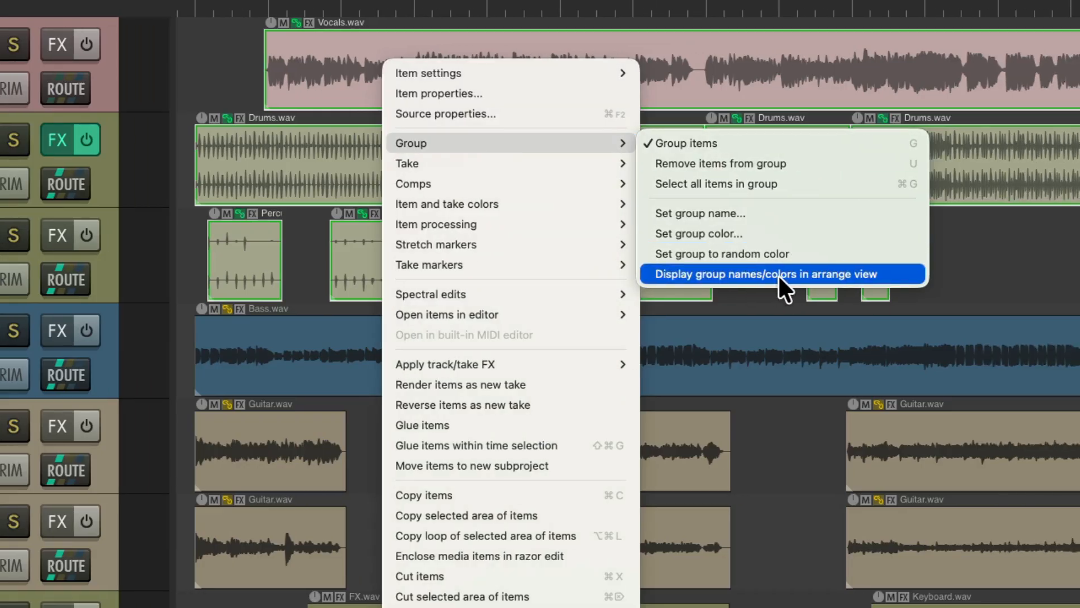
{"action": "left_click", "coordinate": [761, 273]}
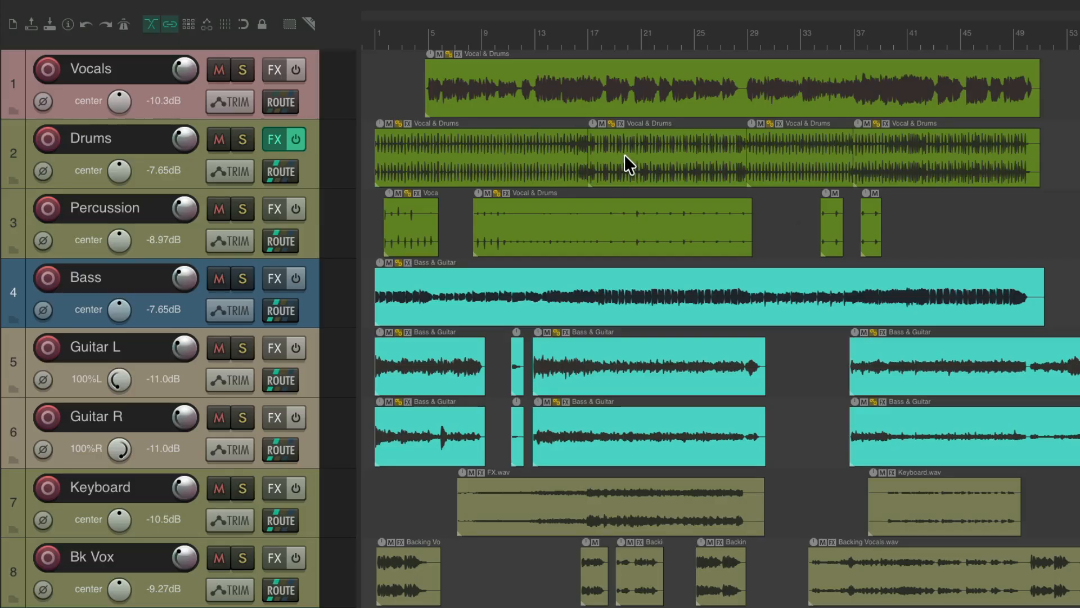
{"action": "mouse_move", "coordinate": [531, 212]}
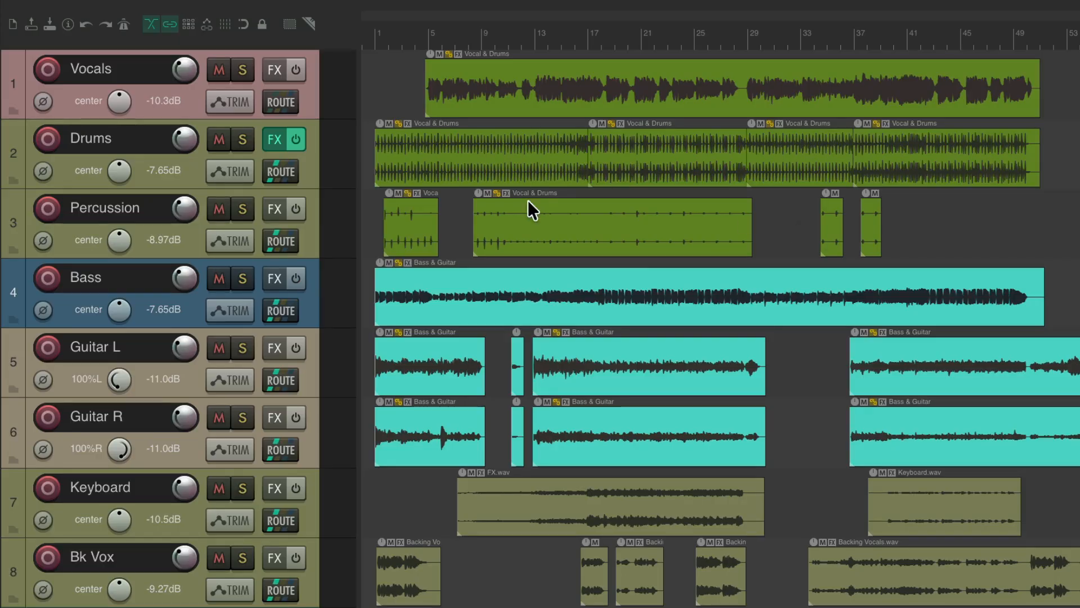
{"action": "mouse_move", "coordinate": [660, 367]}
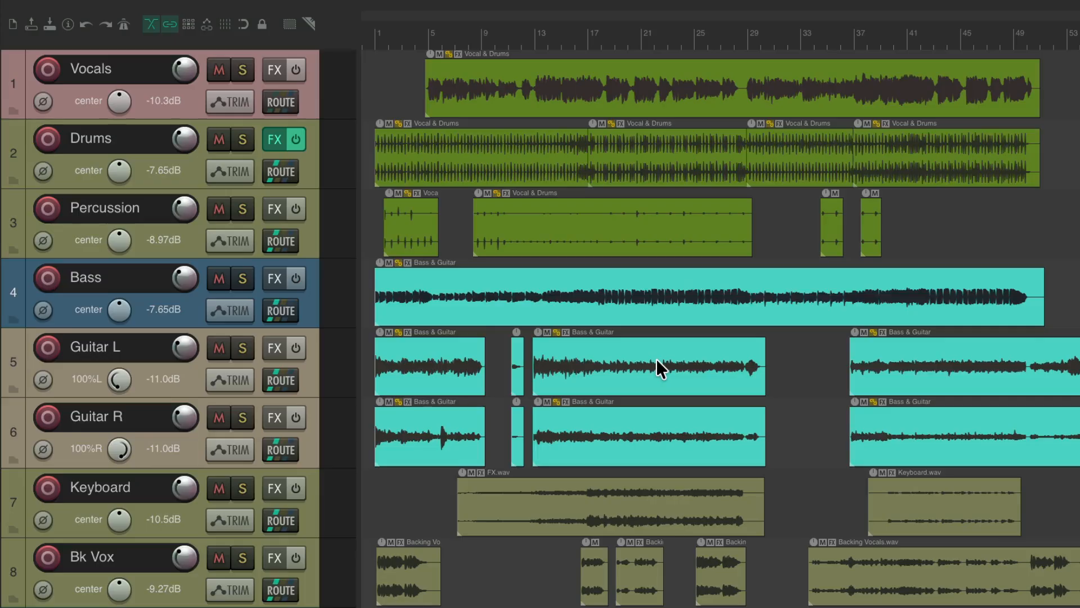